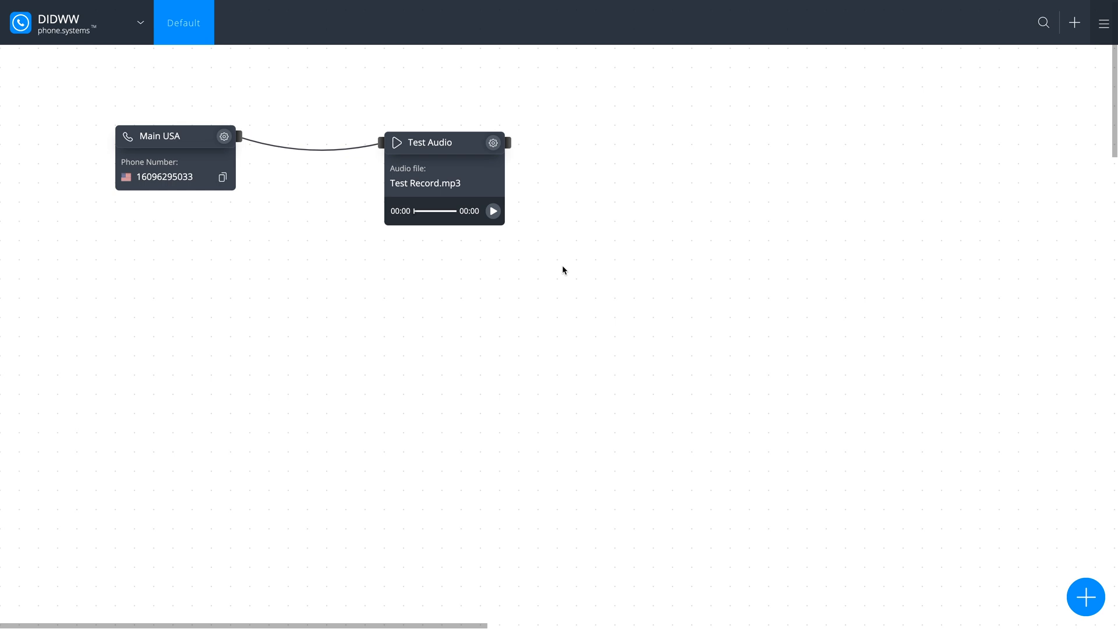
{"action": "mouse_move", "coordinate": [582, 265]}
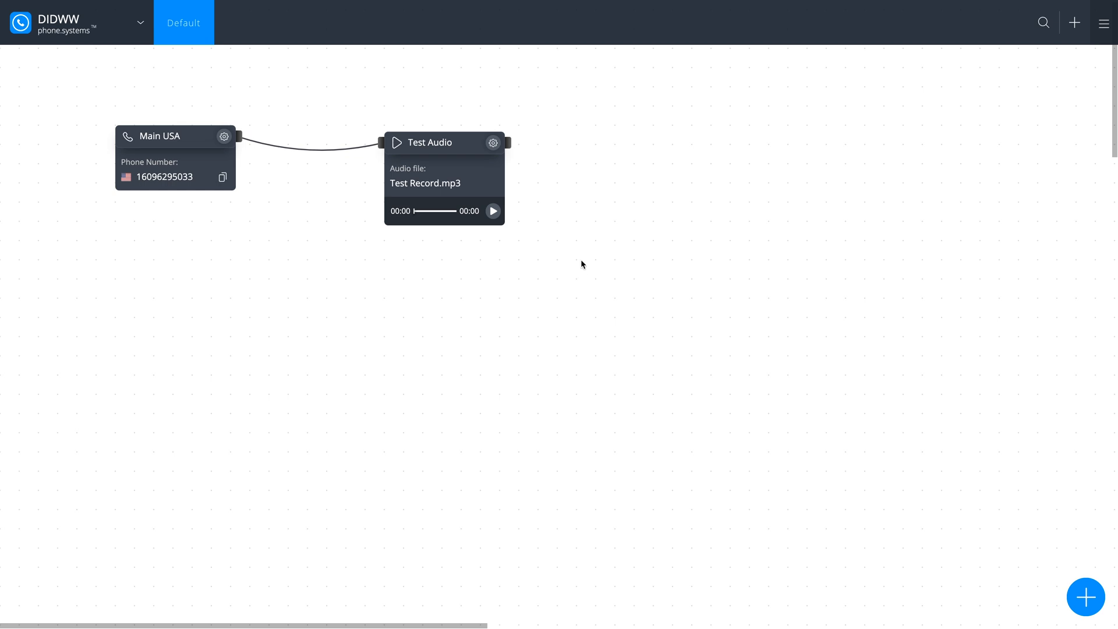
- Open the Contact Center from the settings menu
{"action": "left_click", "coordinate": [1102, 22]}
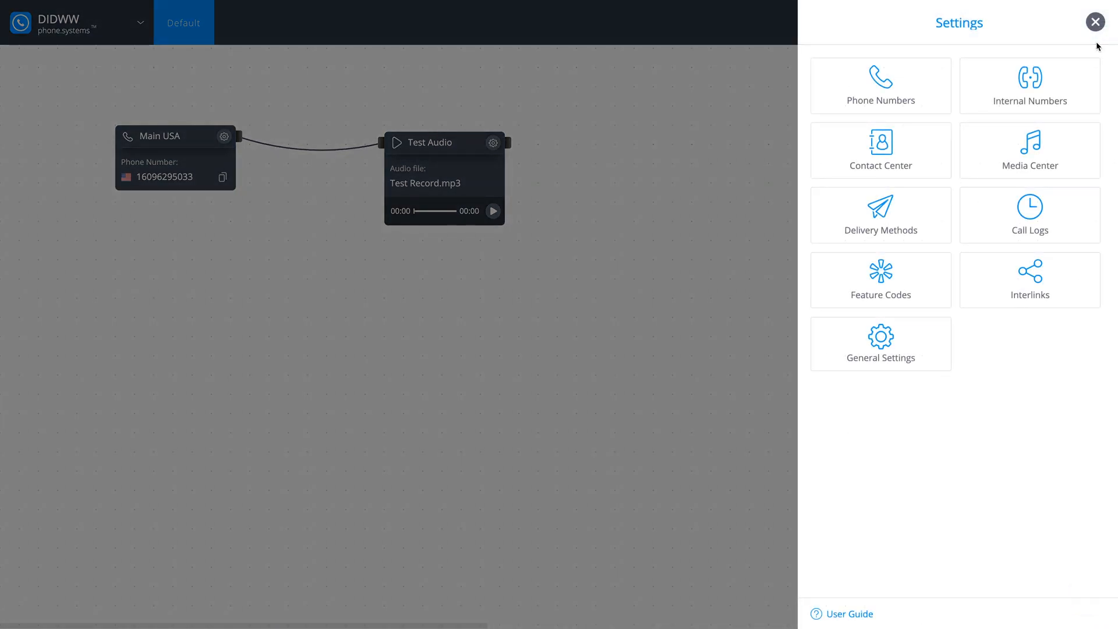
{"action": "left_click", "coordinate": [880, 150]}
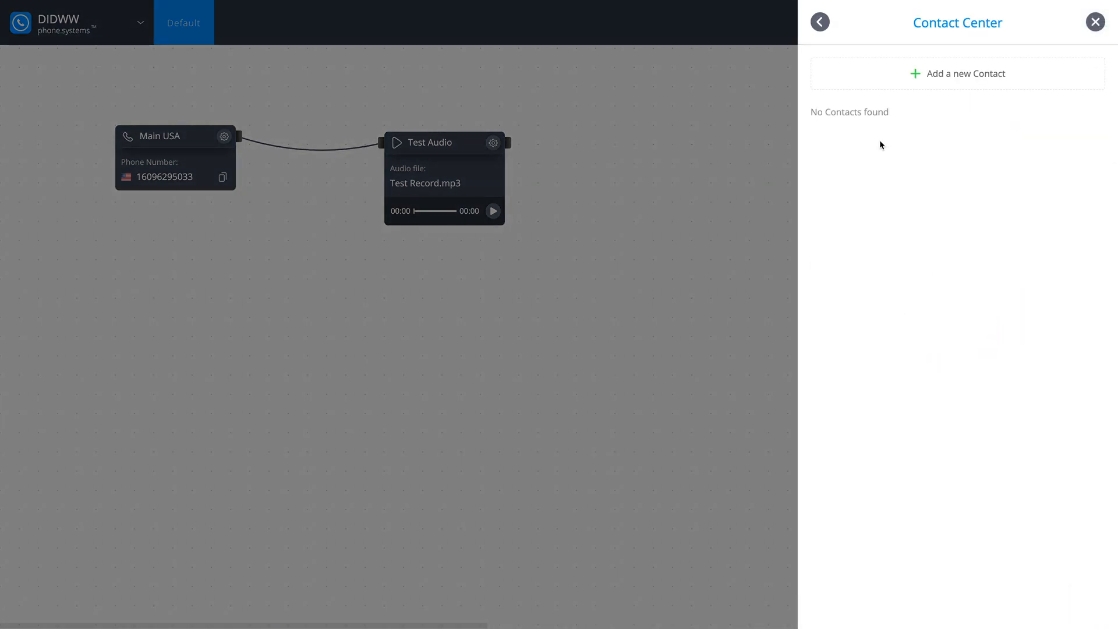
- Add and save a new contact with first name Adam and last name Smith
{"action": "left_click", "coordinate": [957, 73]}
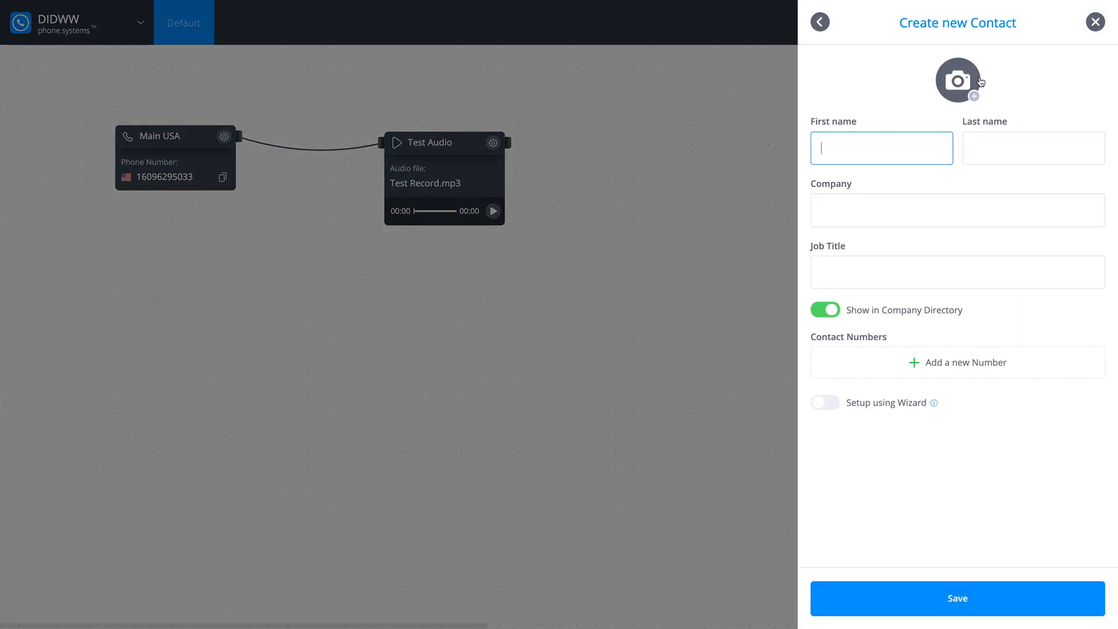
{"action": "type", "text": "Adam"}
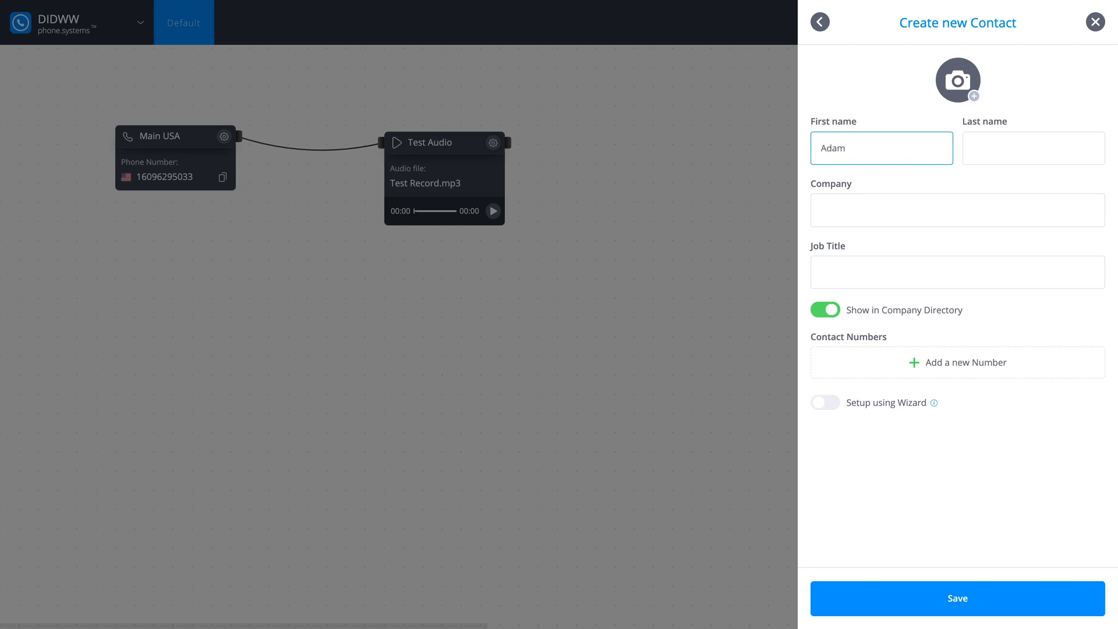
{"action": "type", "text": "Smith"}
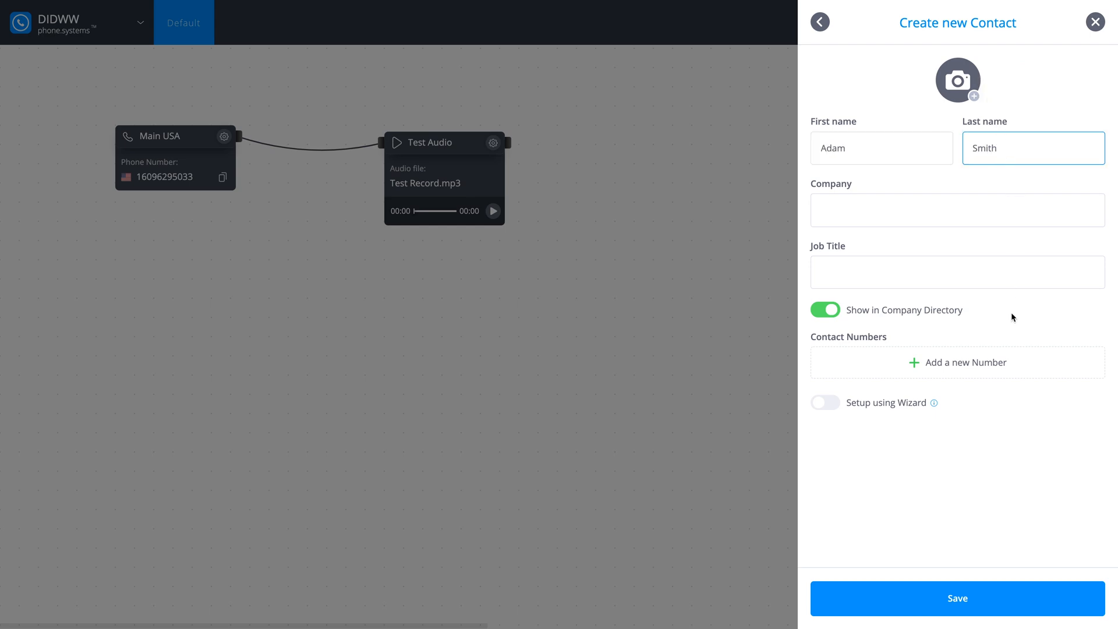
{"action": "left_click", "coordinate": [956, 598]}
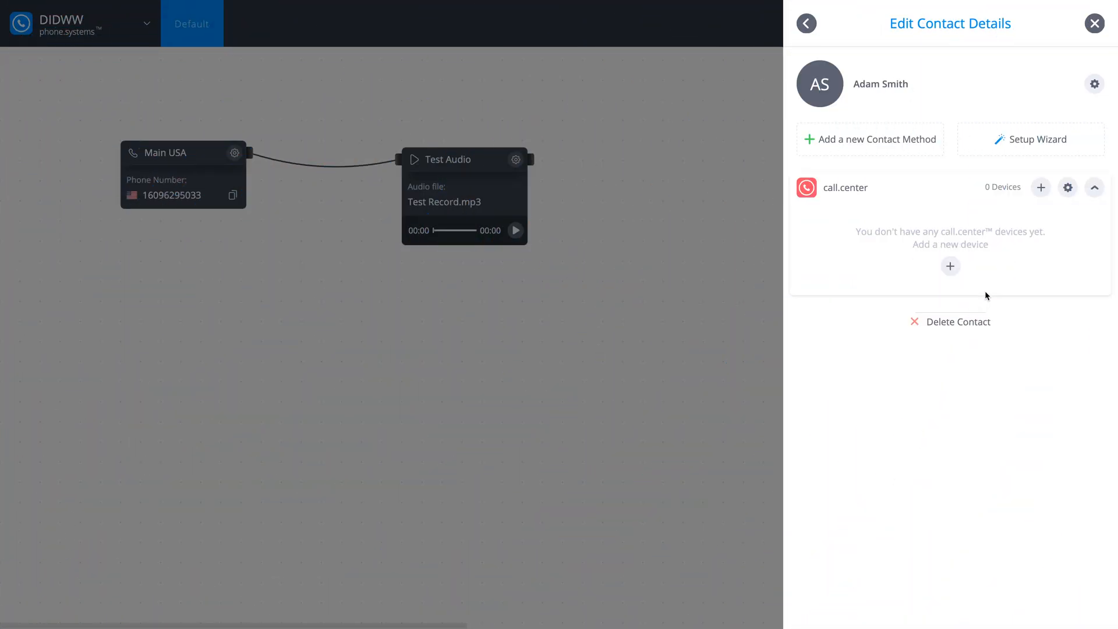
{"action": "left_click", "coordinate": [1067, 187]}
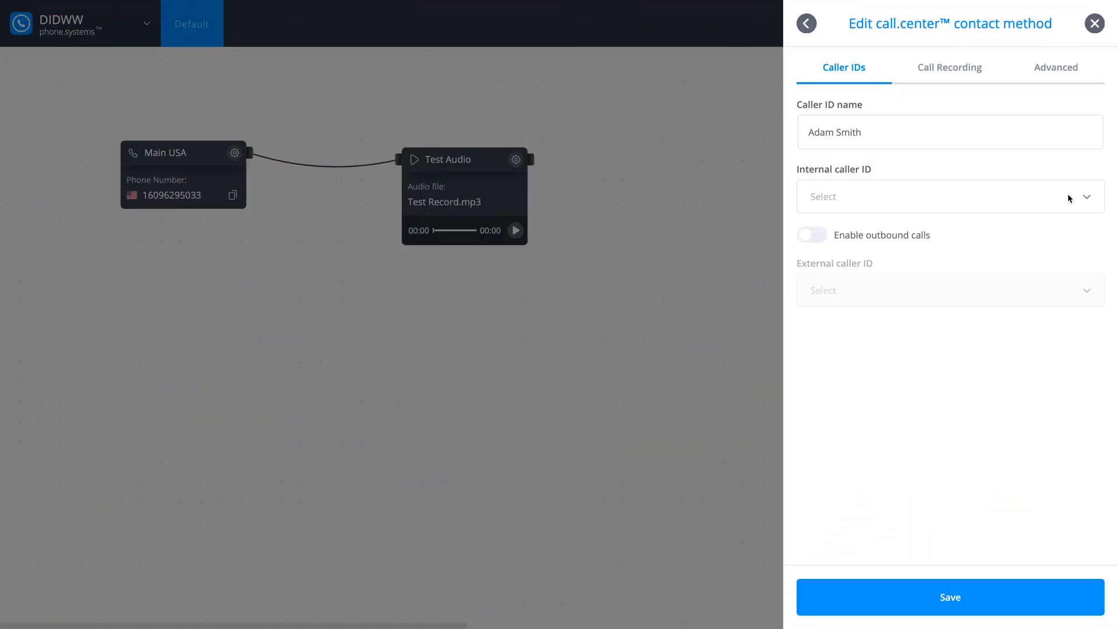
{"action": "left_click", "coordinate": [811, 234]}
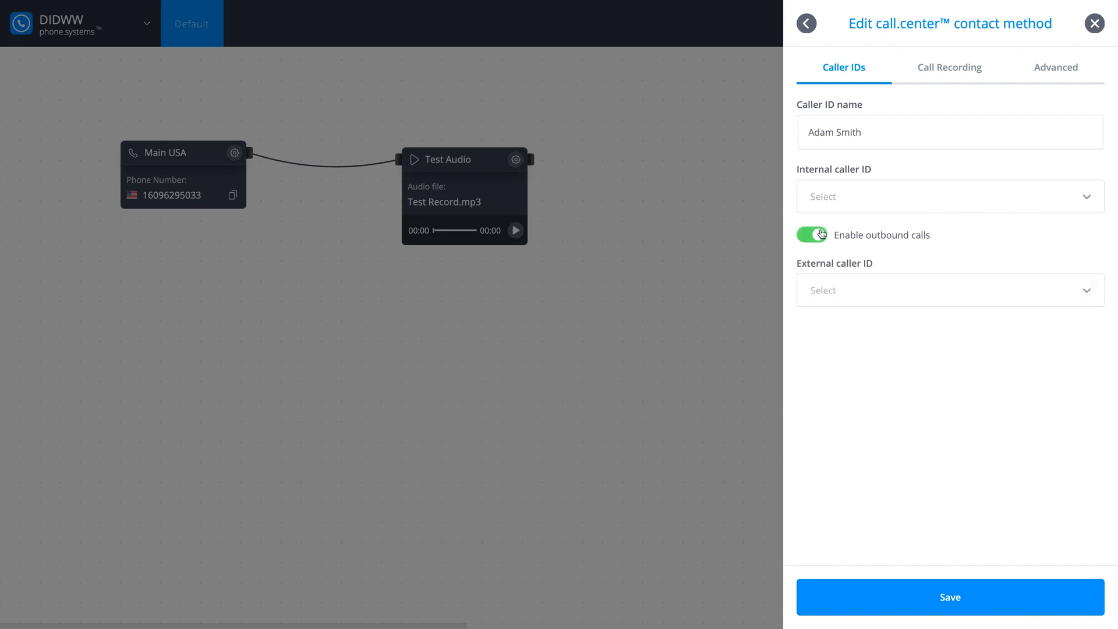
{"action": "left_click", "coordinate": [948, 290]}
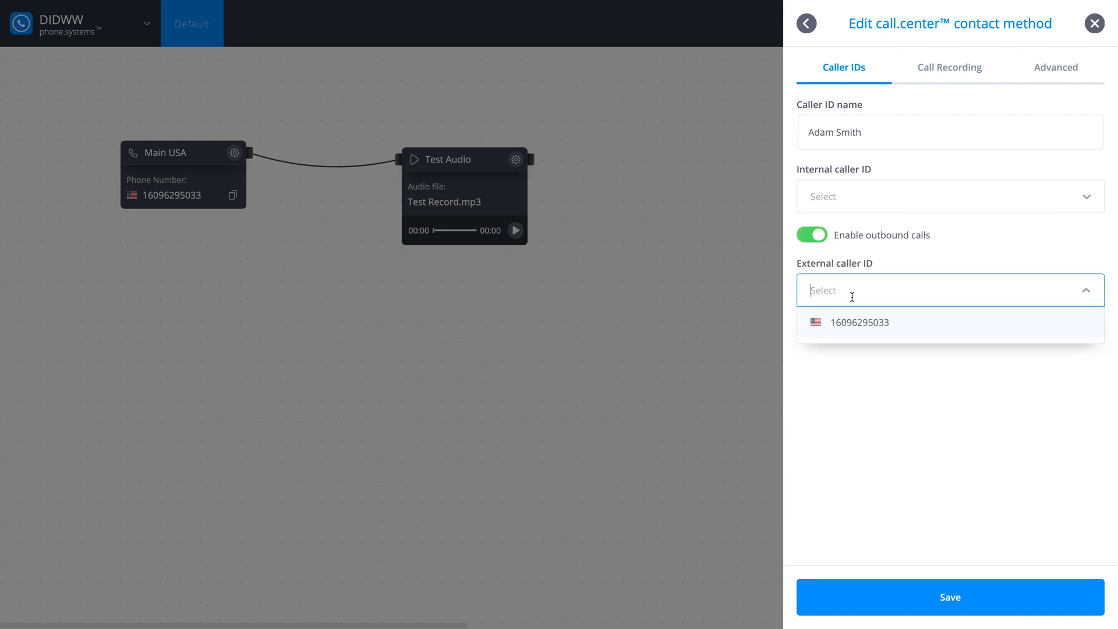
{"action": "left_click", "coordinate": [859, 321]}
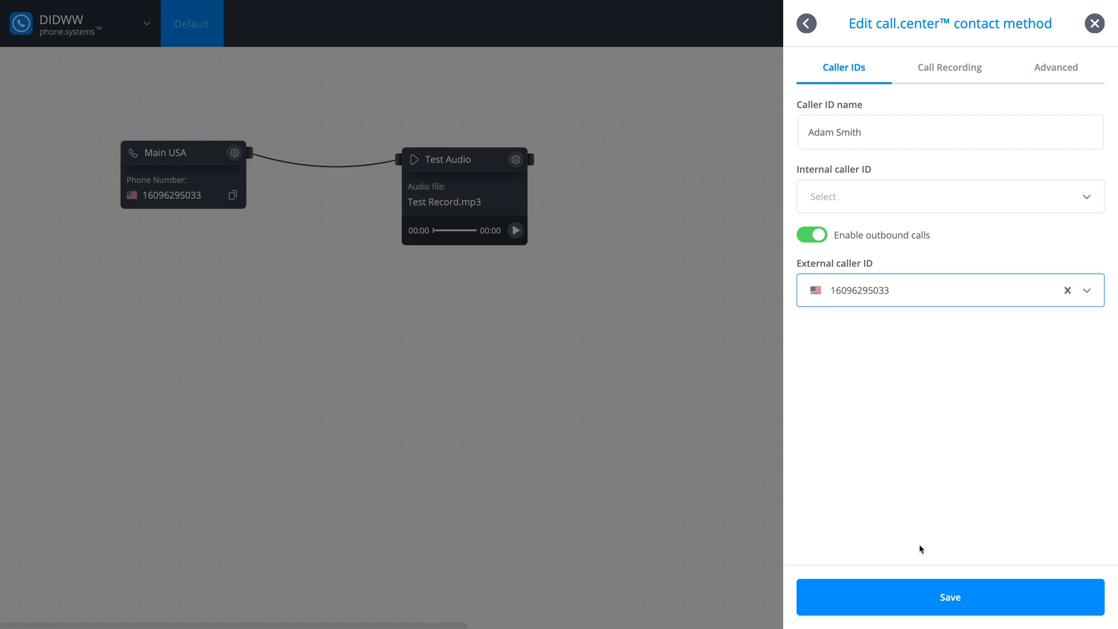
{"action": "left_click", "coordinate": [806, 23]}
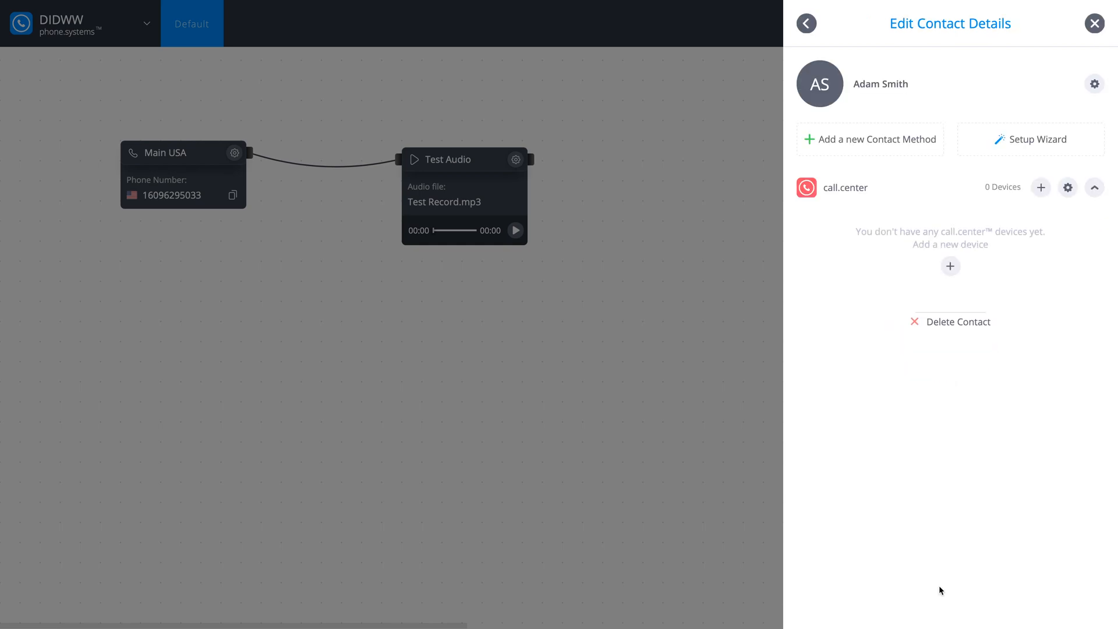
- Add and save a call.center device named 'My Galaxy'
{"action": "left_click", "coordinate": [950, 266]}
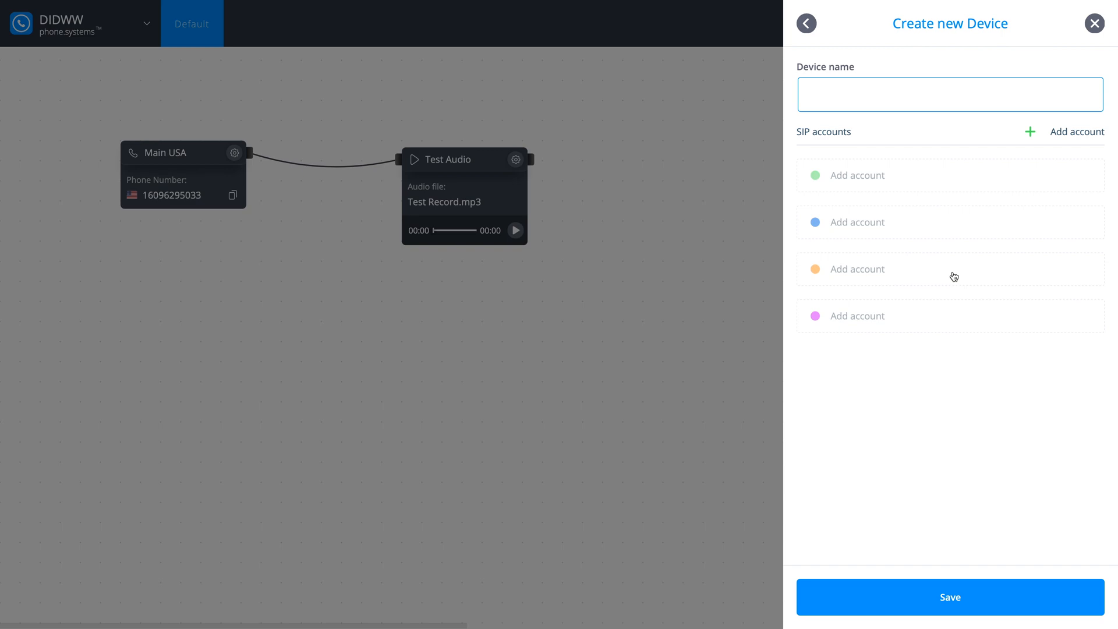
{"action": "type", "text": "My Gala"}
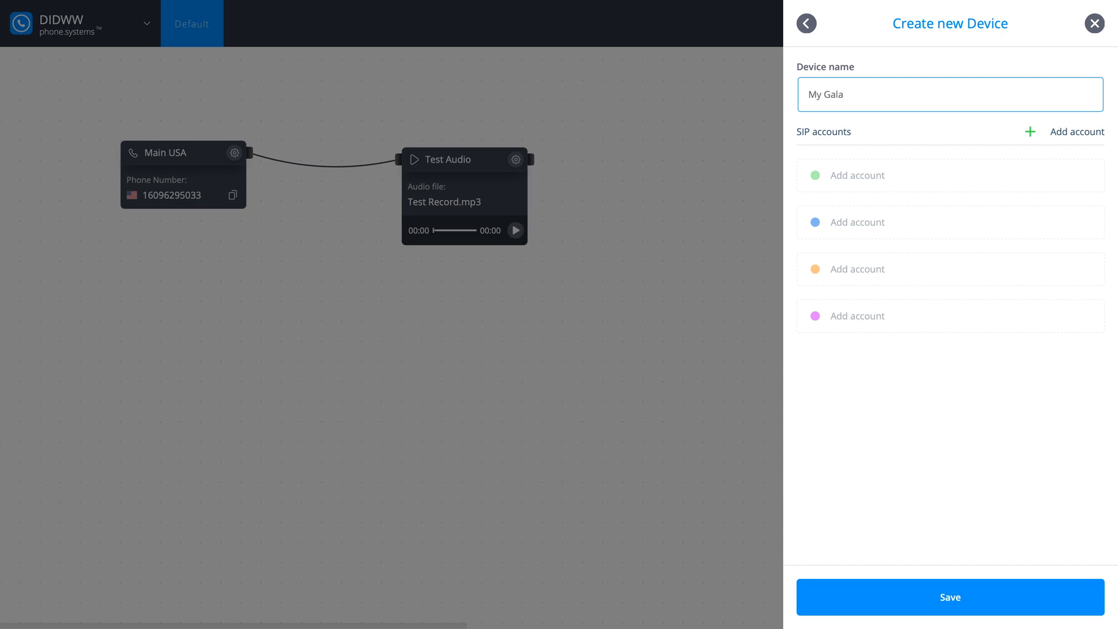
{"action": "type", "text": "xy"}
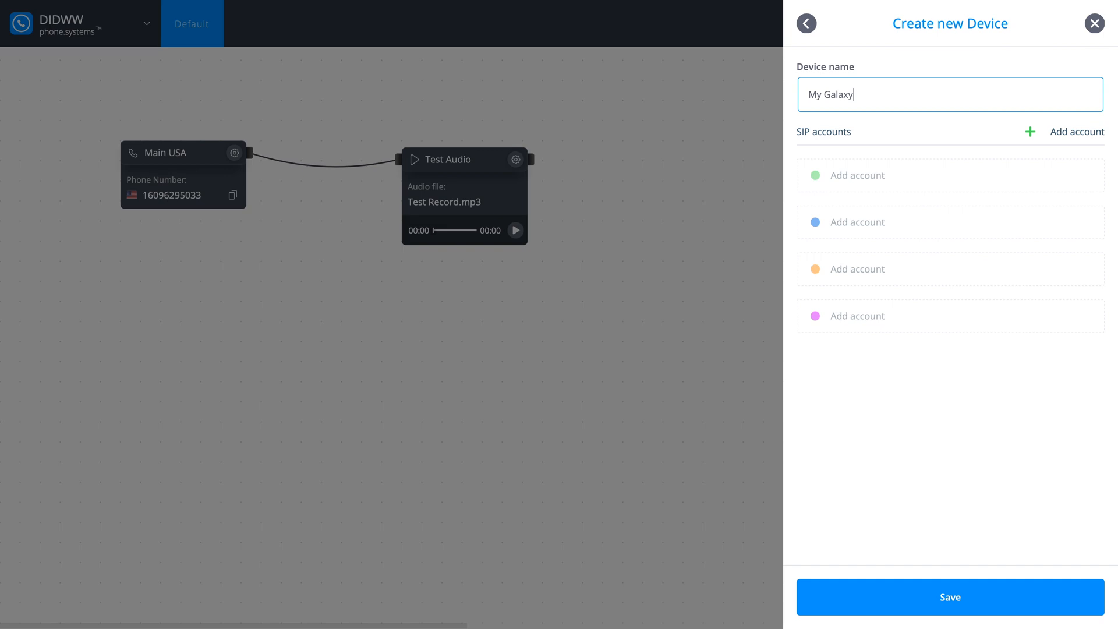
{"action": "left_click", "coordinate": [807, 22]}
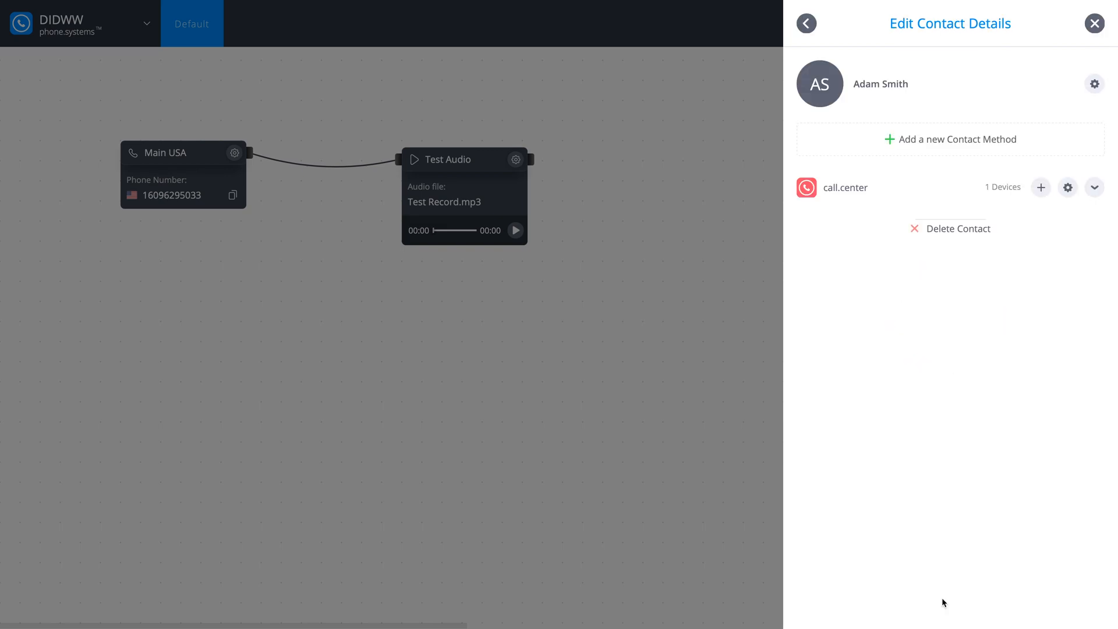
{"action": "mouse_move", "coordinate": [981, 367]}
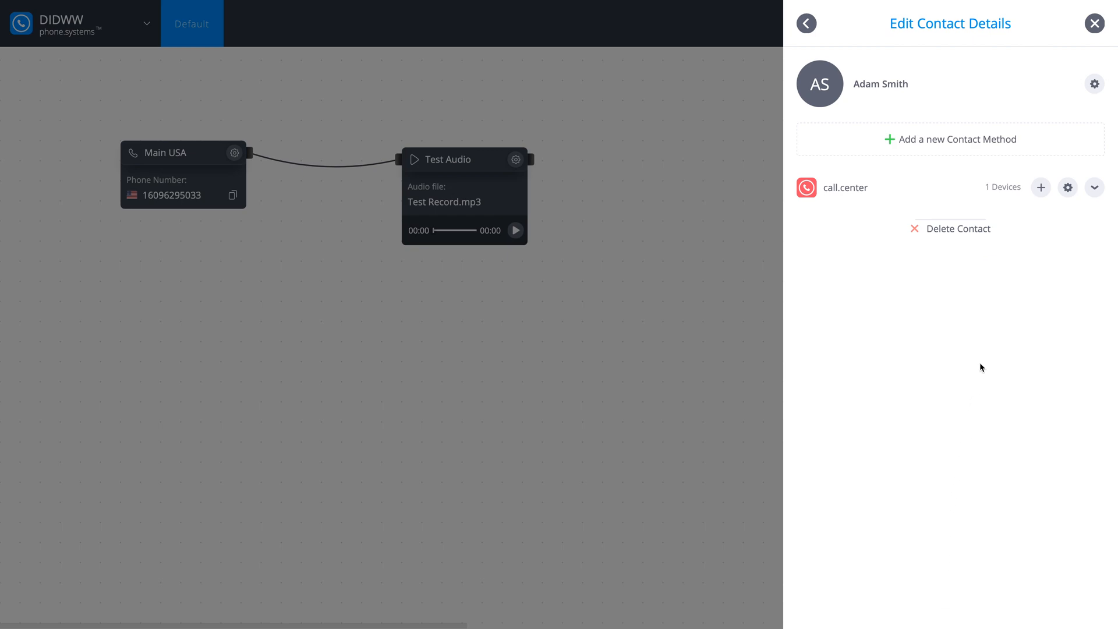
- Show My Galaxy's activation instructions and scroll to the QR code and activation key
{"action": "left_click", "coordinate": [1094, 188]}
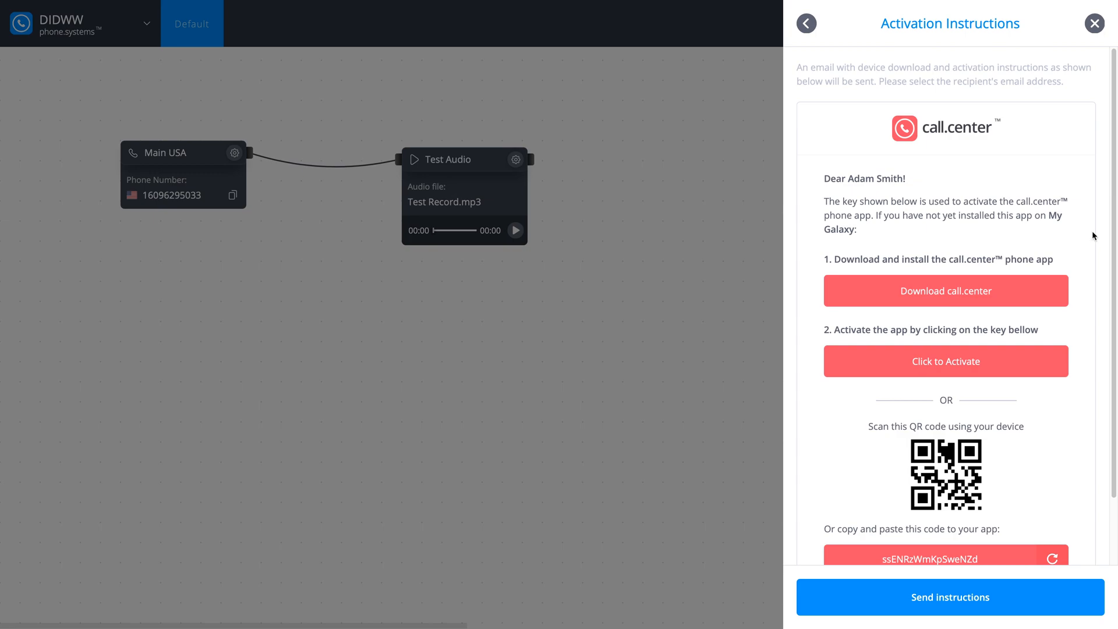
{"action": "scroll", "scroll_direction": "down", "scroll_amount": 3}
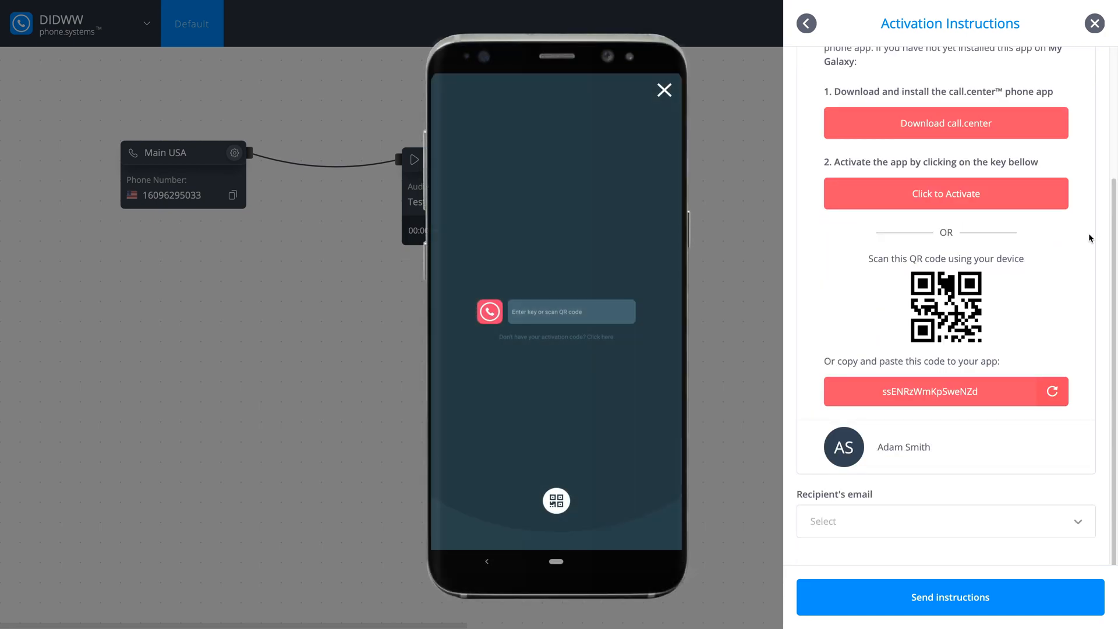
{"action": "left_click", "coordinate": [664, 89]}
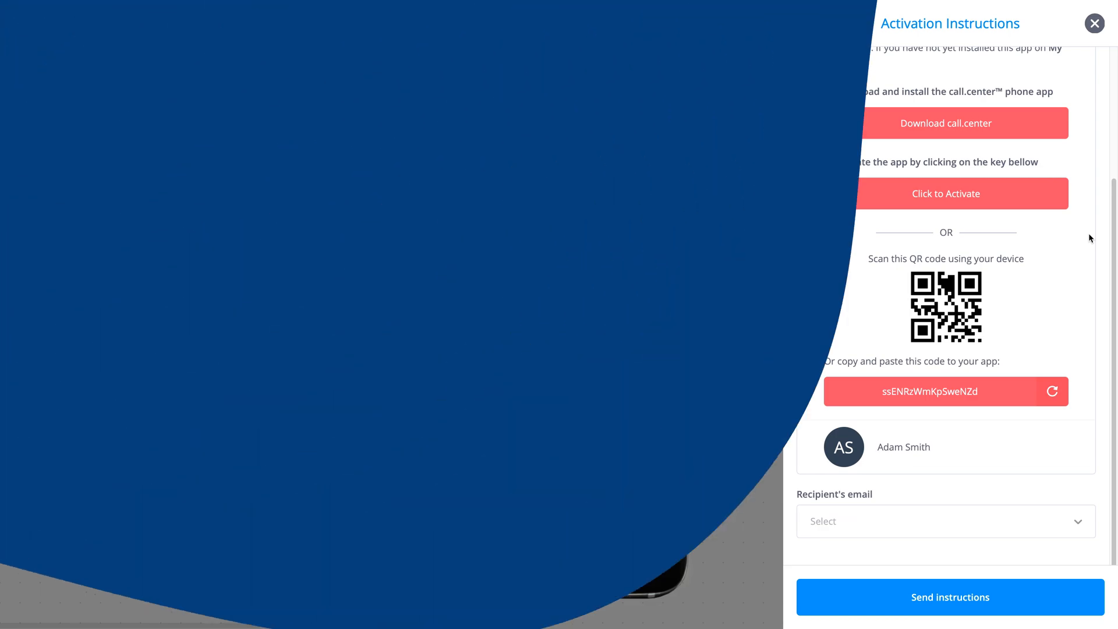
- Close the activation instructions and reopen Adam Smith's contact in the Contact Center
{"action": "left_click", "coordinate": [1094, 23]}
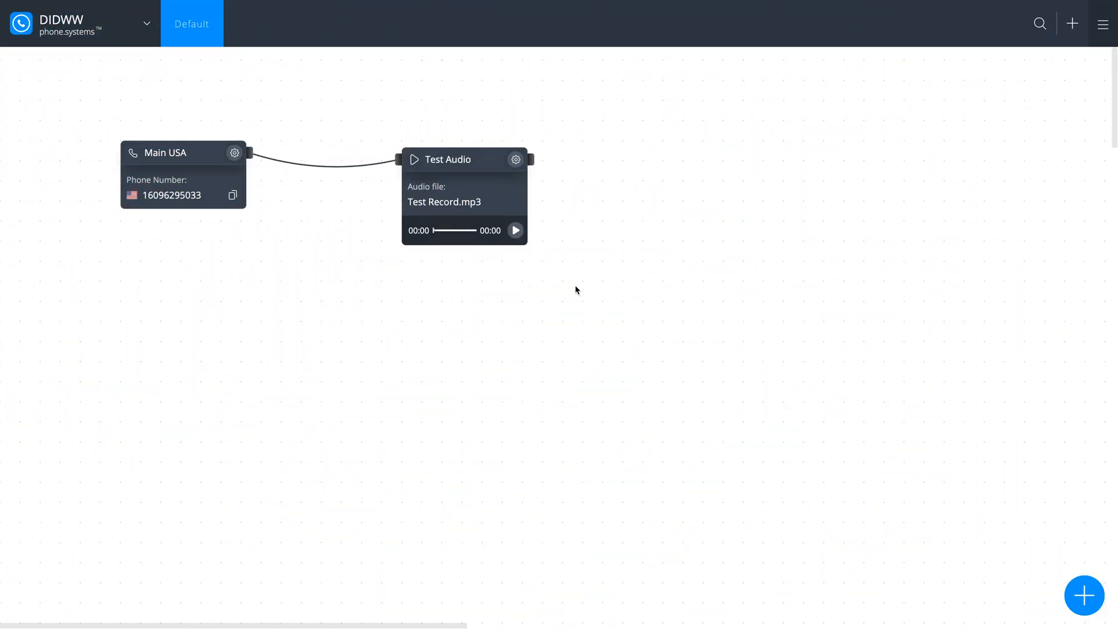
{"action": "left_click", "coordinate": [1101, 24]}
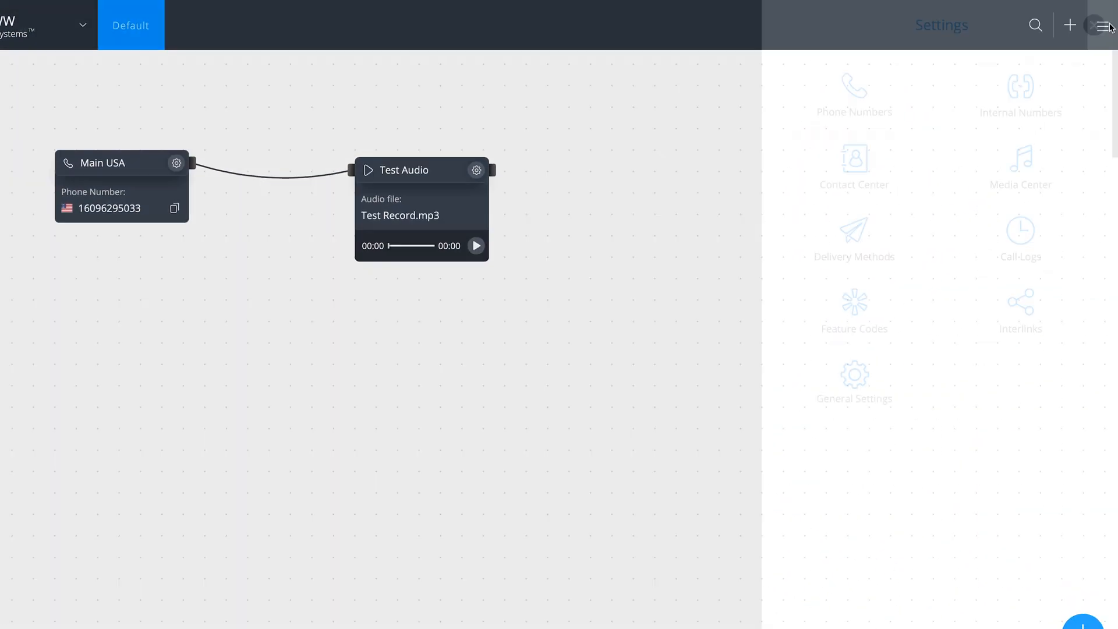
{"action": "left_click", "coordinate": [854, 163]}
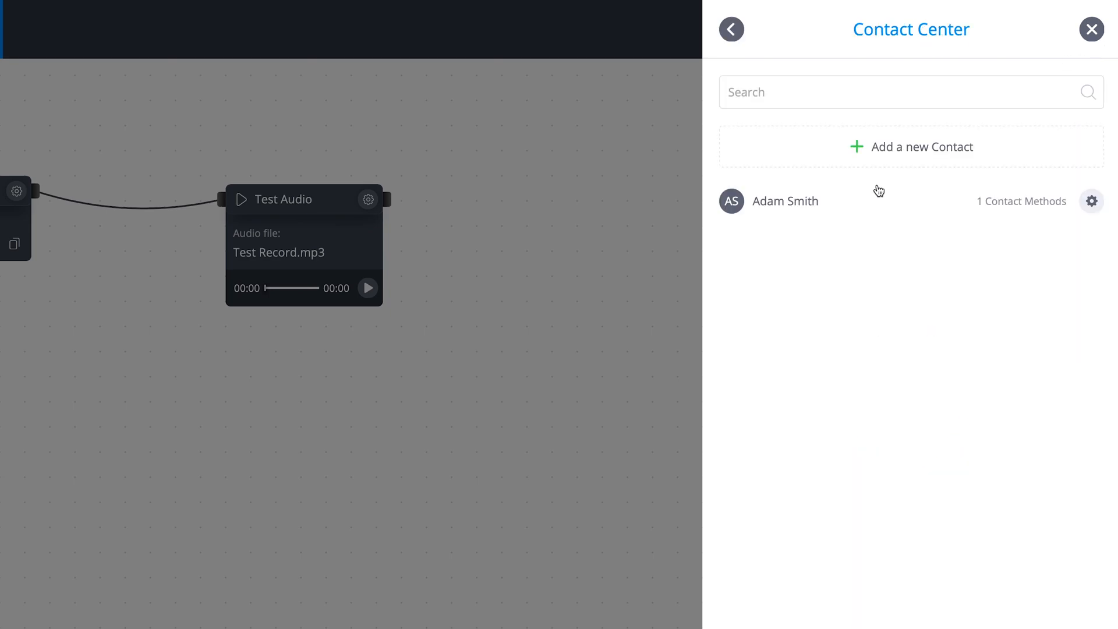
{"action": "mouse_move", "coordinate": [1098, 207]}
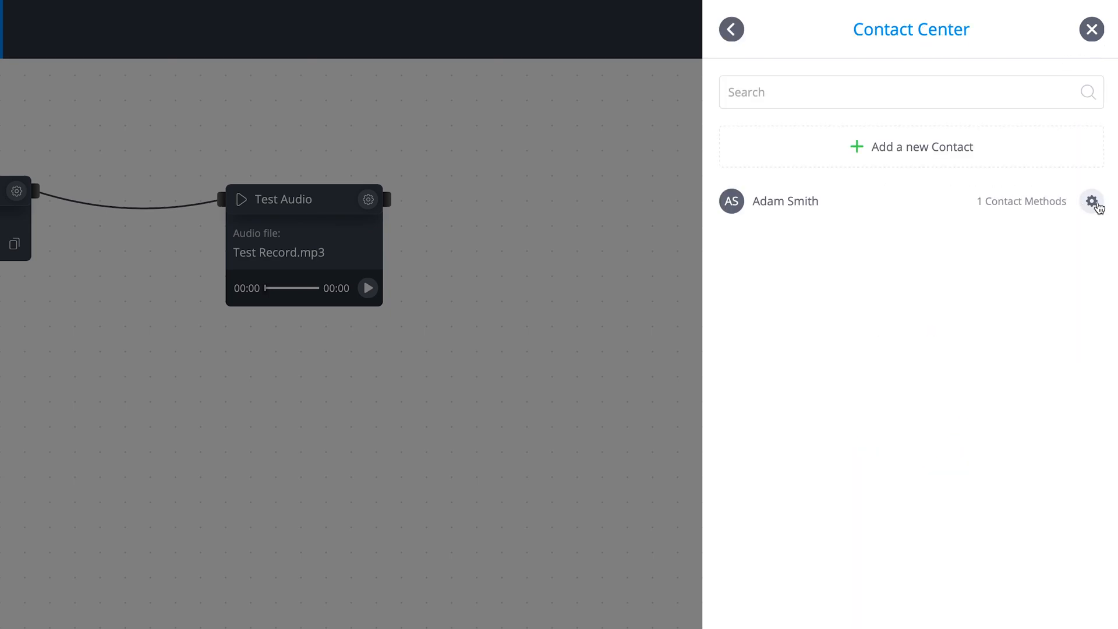
{"action": "left_click", "coordinate": [1092, 200]}
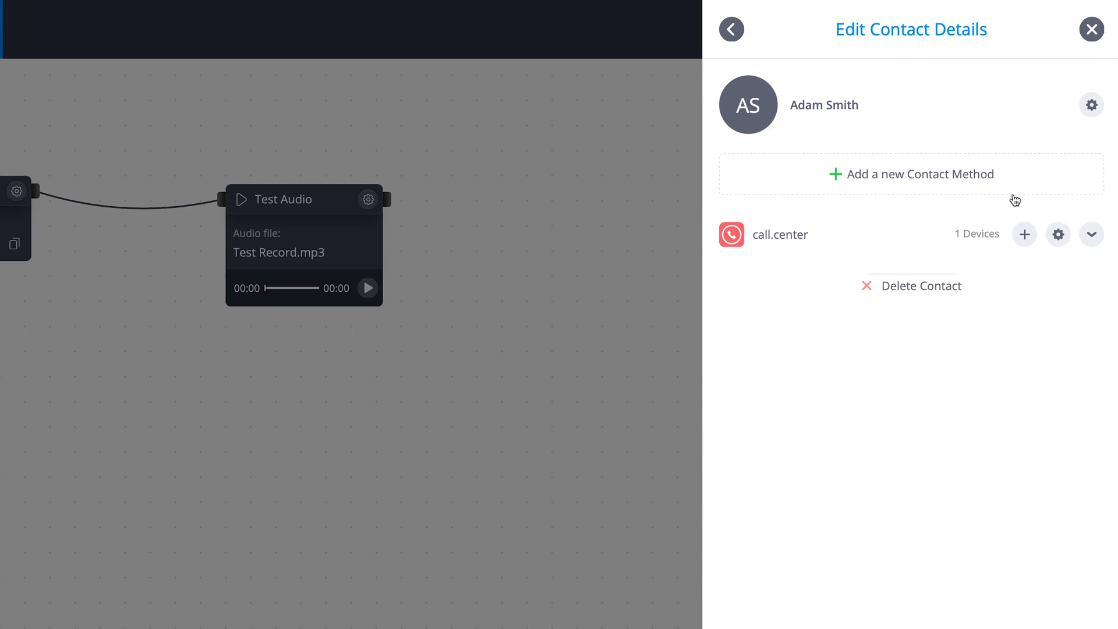
{"action": "left_click", "coordinate": [911, 173]}
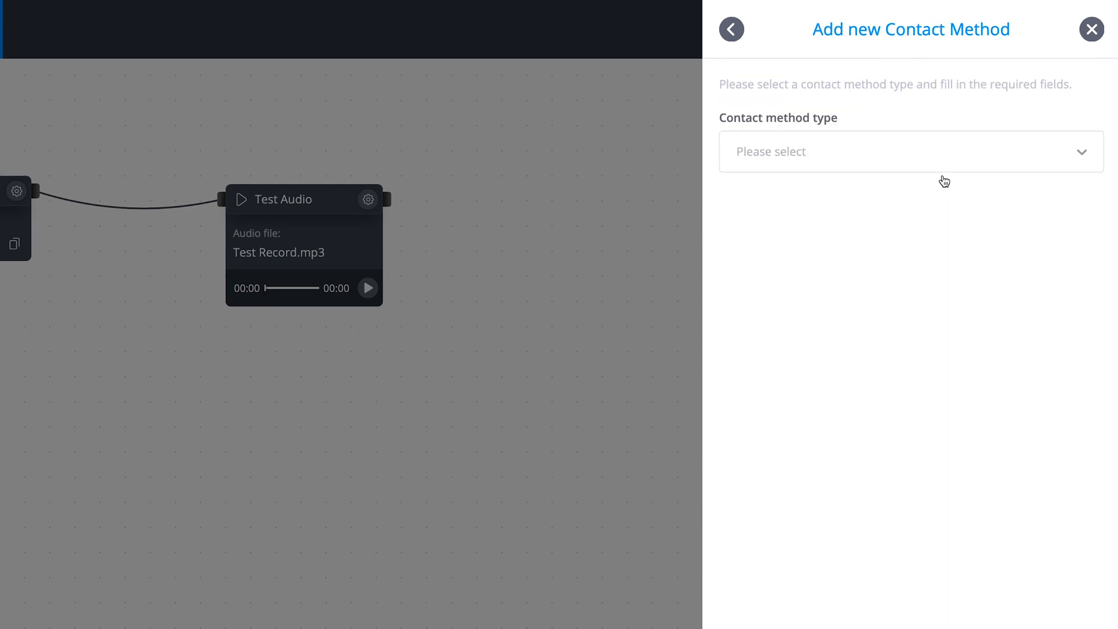
{"action": "left_click", "coordinate": [909, 152]}
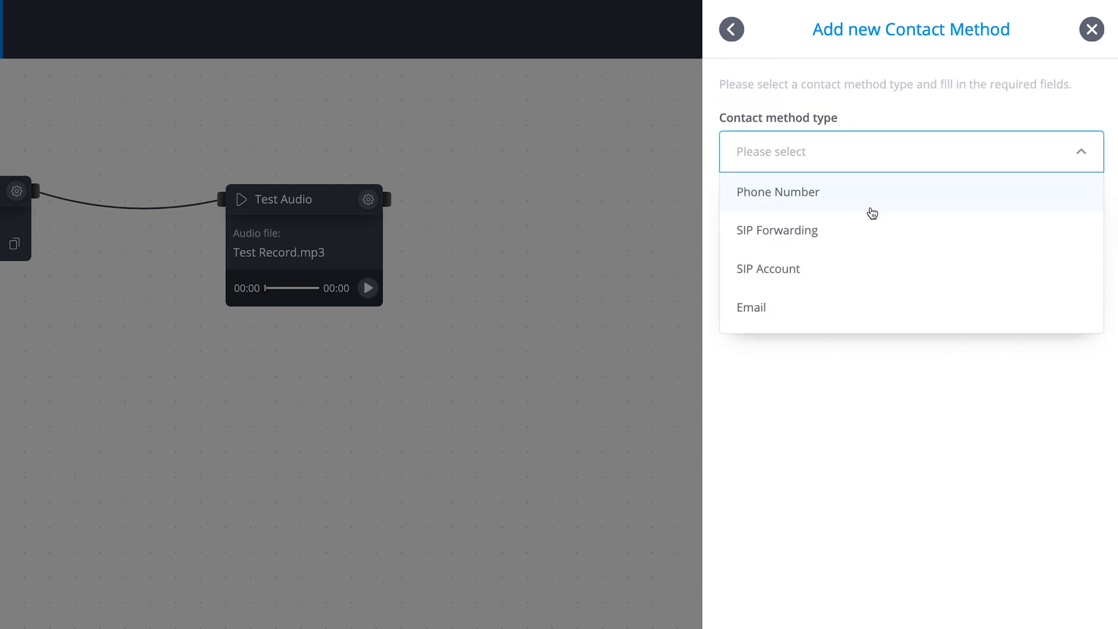
{"action": "left_click", "coordinate": [768, 268]}
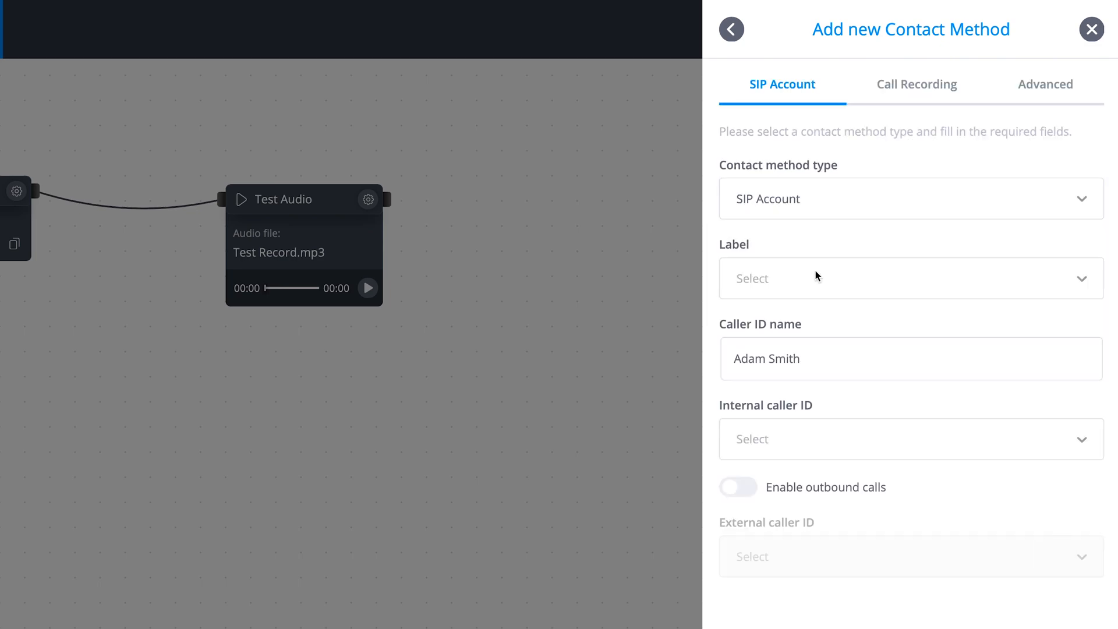
{"action": "left_click", "coordinate": [911, 278]}
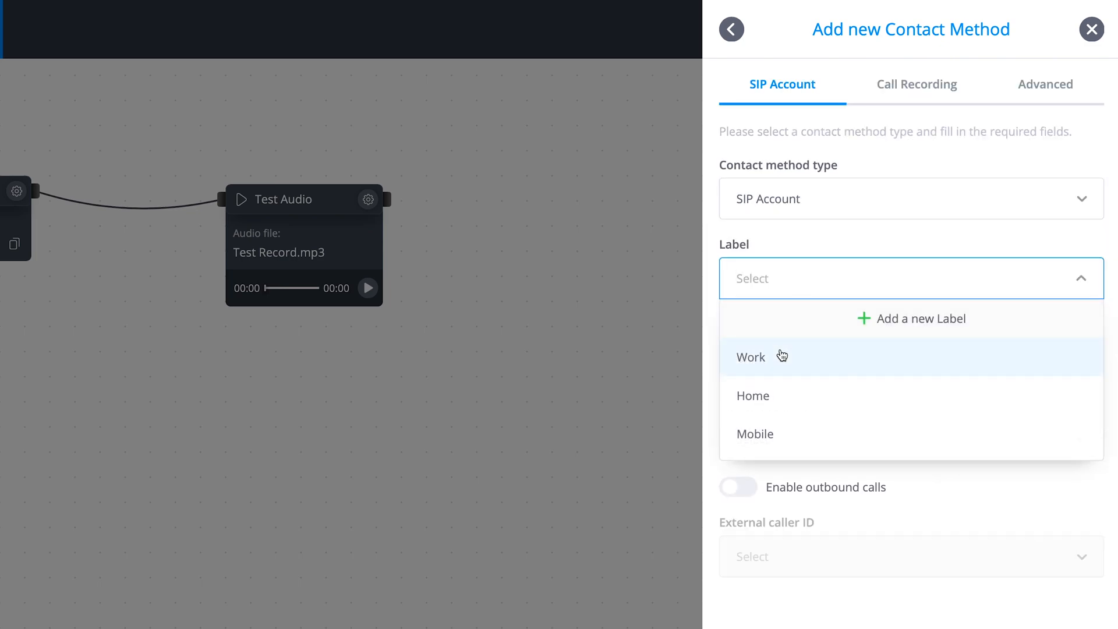
{"action": "left_click", "coordinate": [750, 356]}
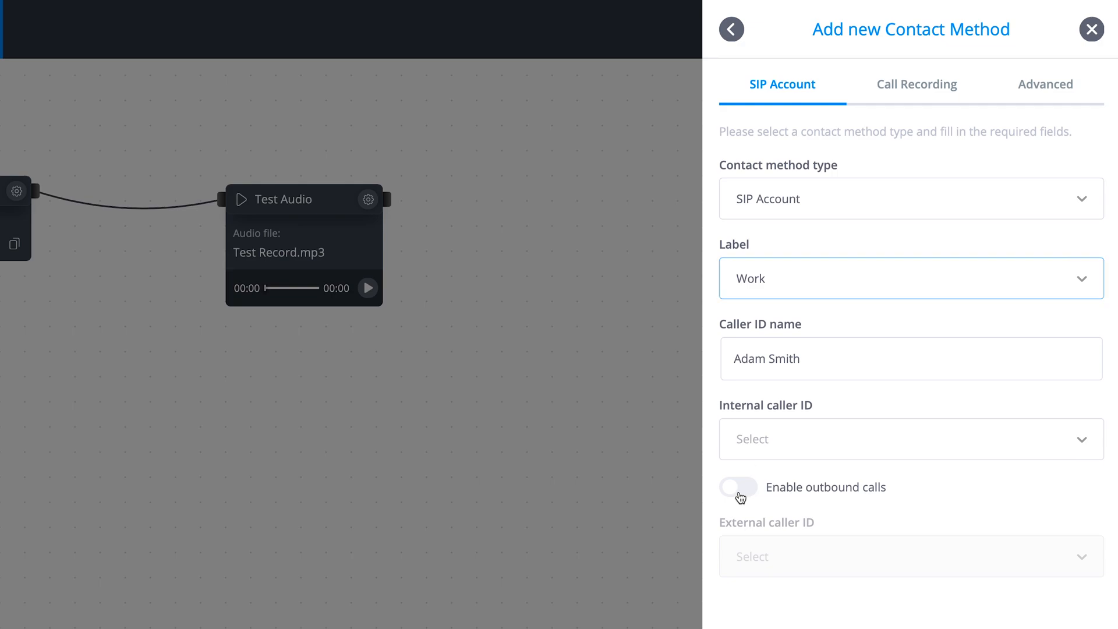
{"action": "left_click", "coordinate": [737, 486]}
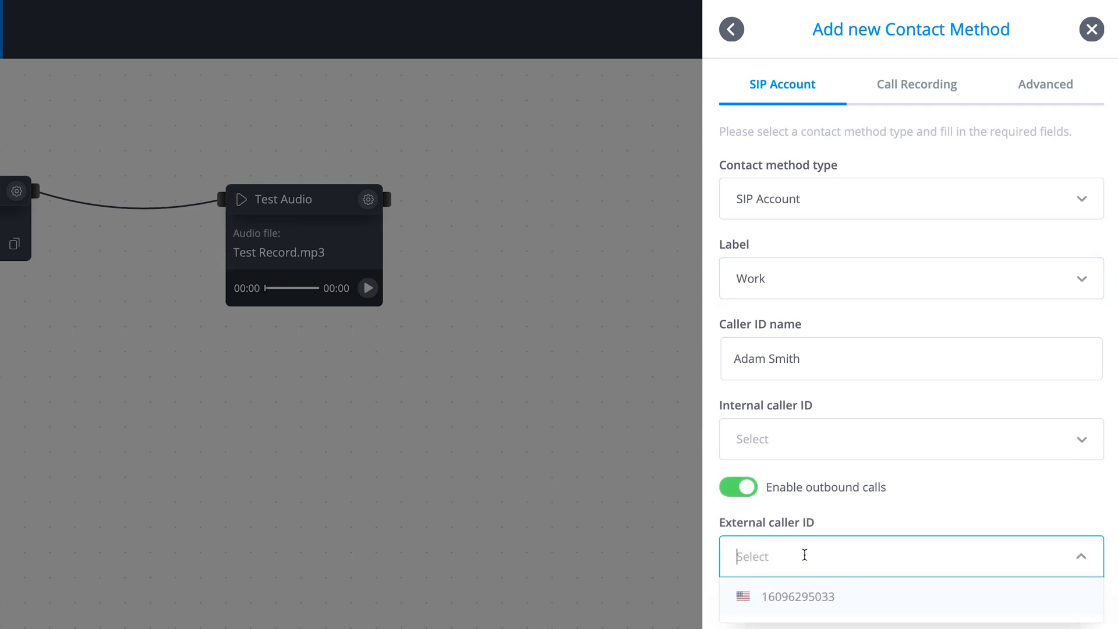
{"action": "left_click", "coordinate": [800, 597]}
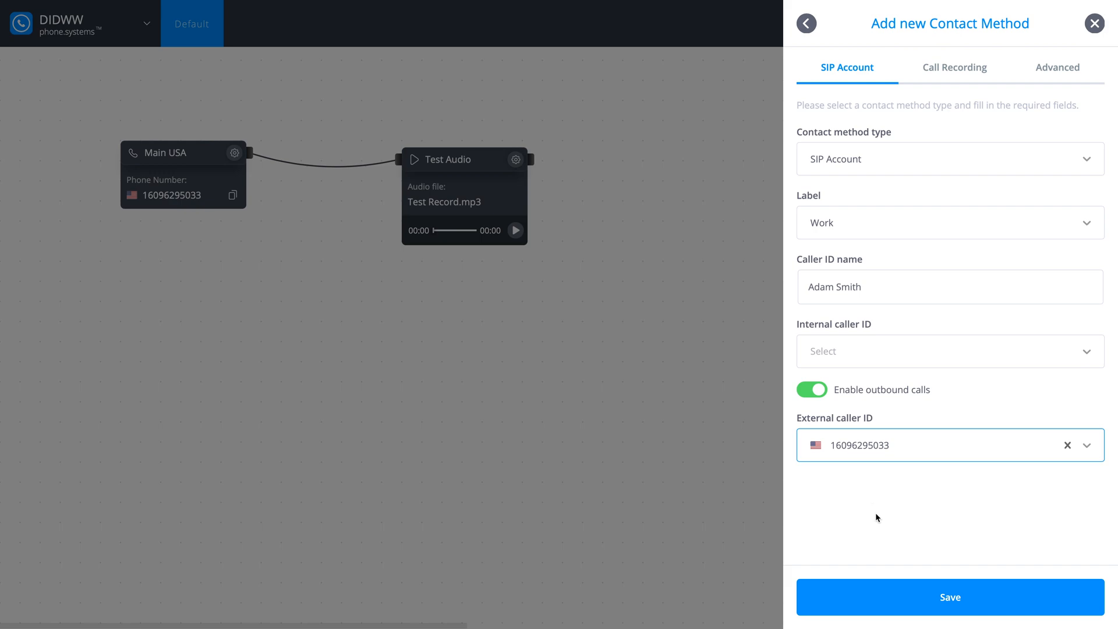
{"action": "left_click", "coordinate": [949, 596]}
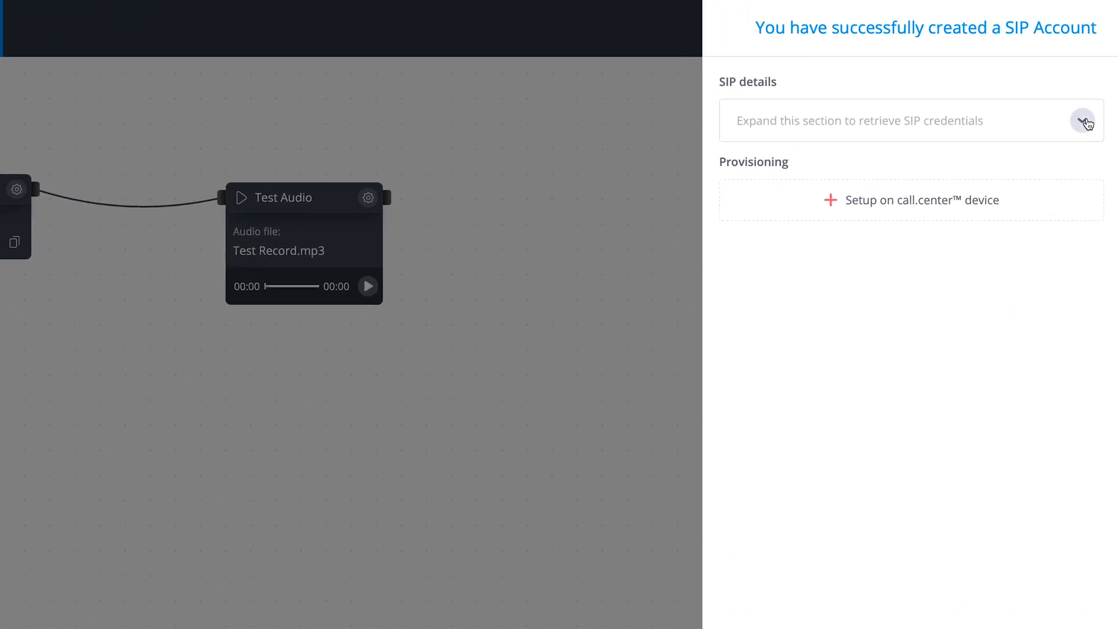
- Reveal the Work SIP account's username, password and domain, then close the panel
{"action": "left_click", "coordinate": [1082, 119]}
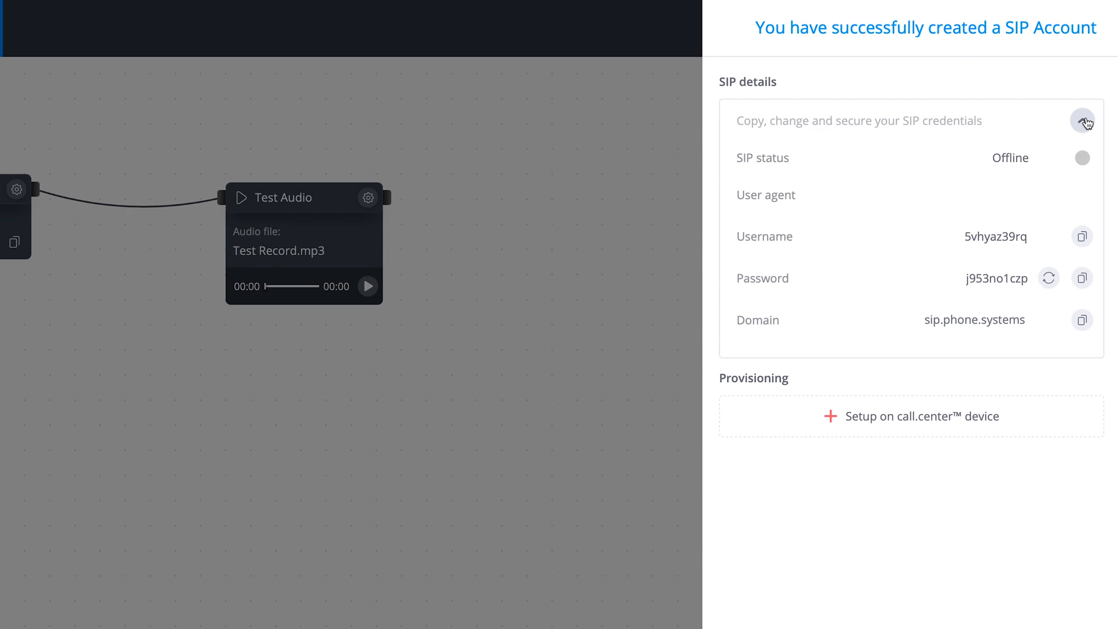
{"action": "left_click", "coordinate": [1083, 120]}
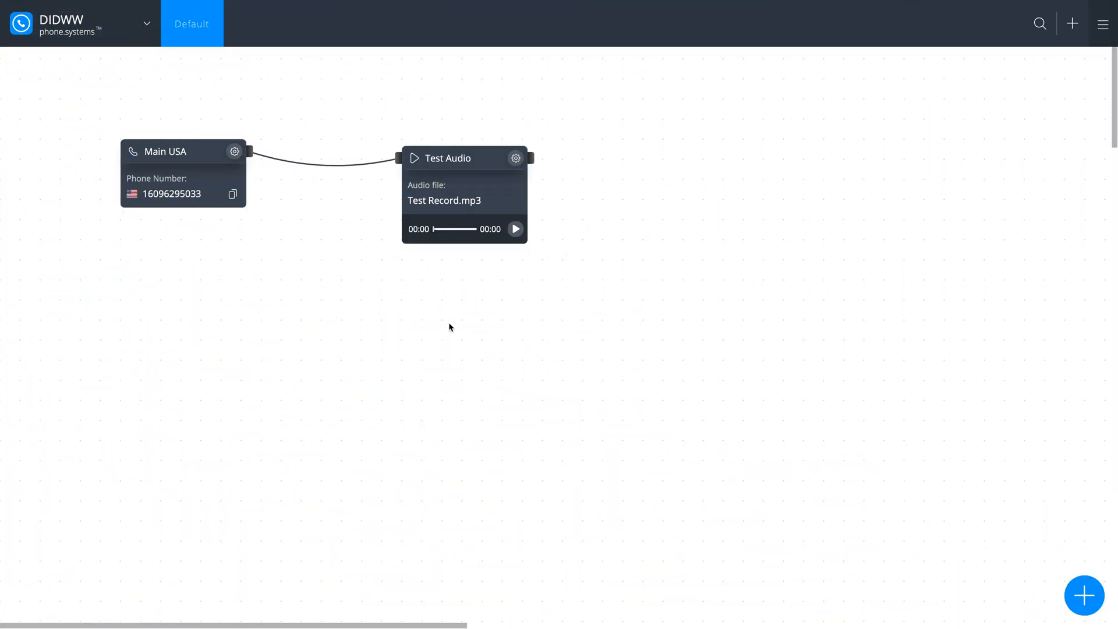
- Save a ring group named Office ringing the call.center device and Work SIP account
{"action": "left_click", "coordinate": [1083, 595]}
{"action": "type", "text": "O"}
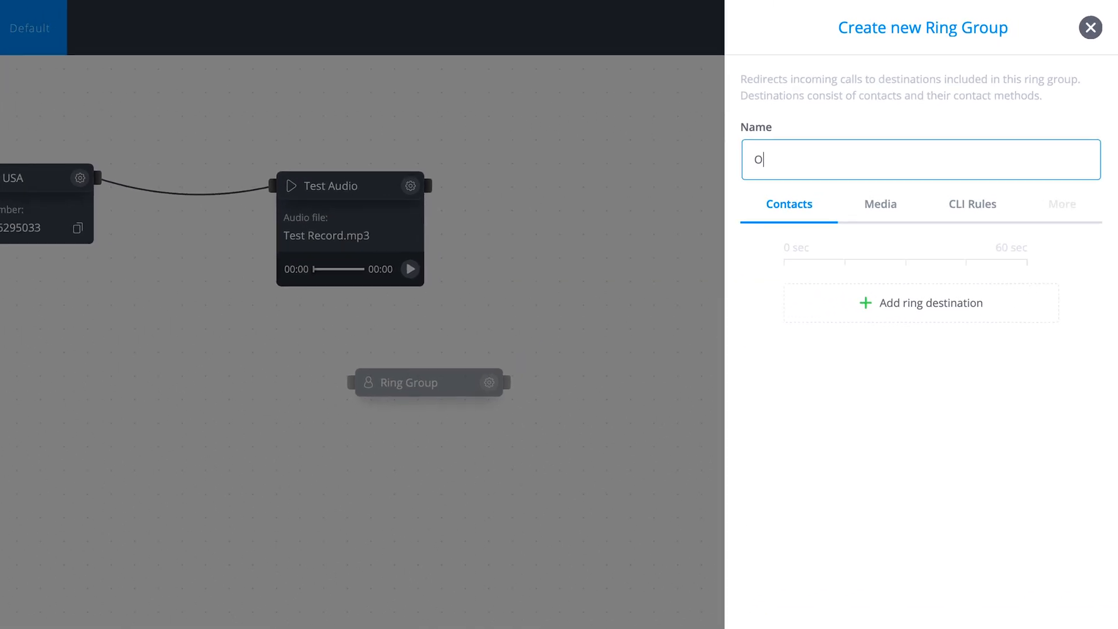
{"action": "type", "text": "ffice"}
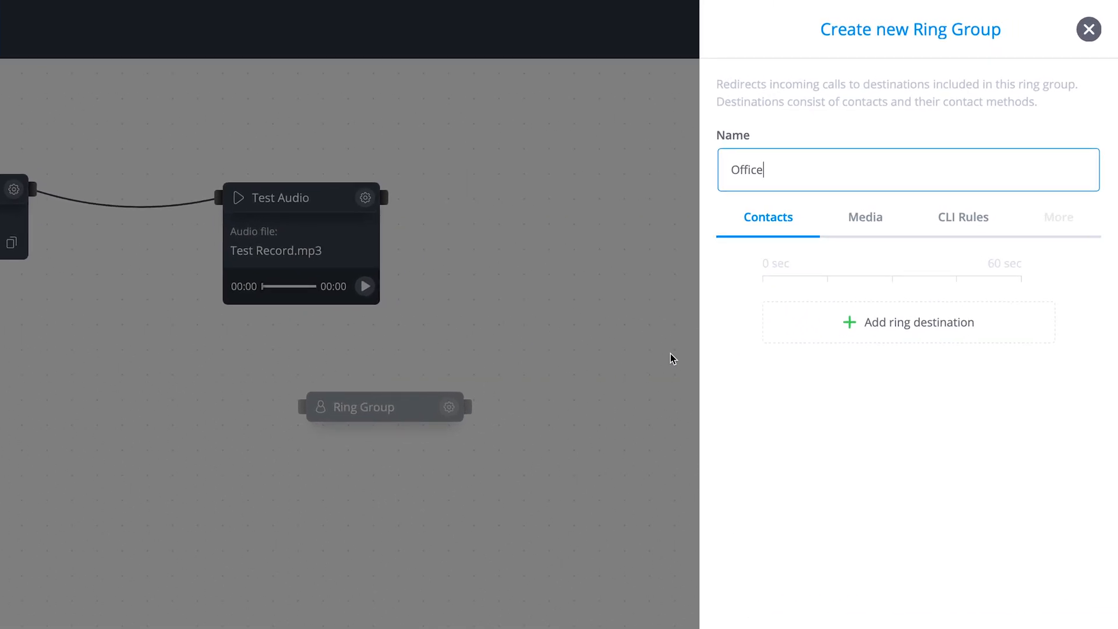
{"action": "left_click", "coordinate": [908, 321]}
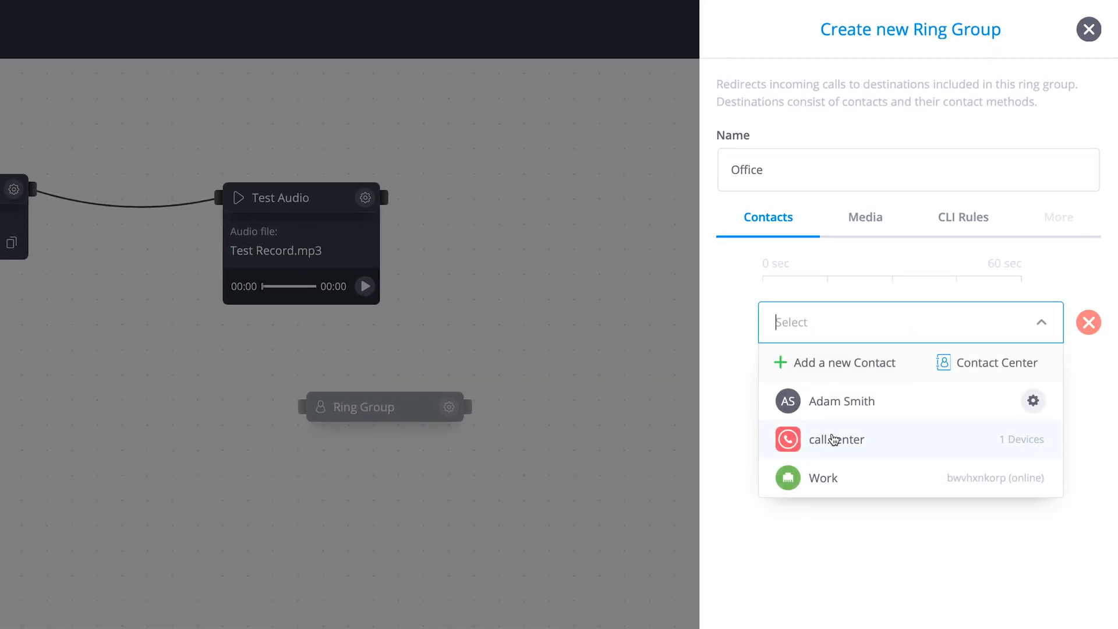
{"action": "left_click", "coordinate": [836, 438]}
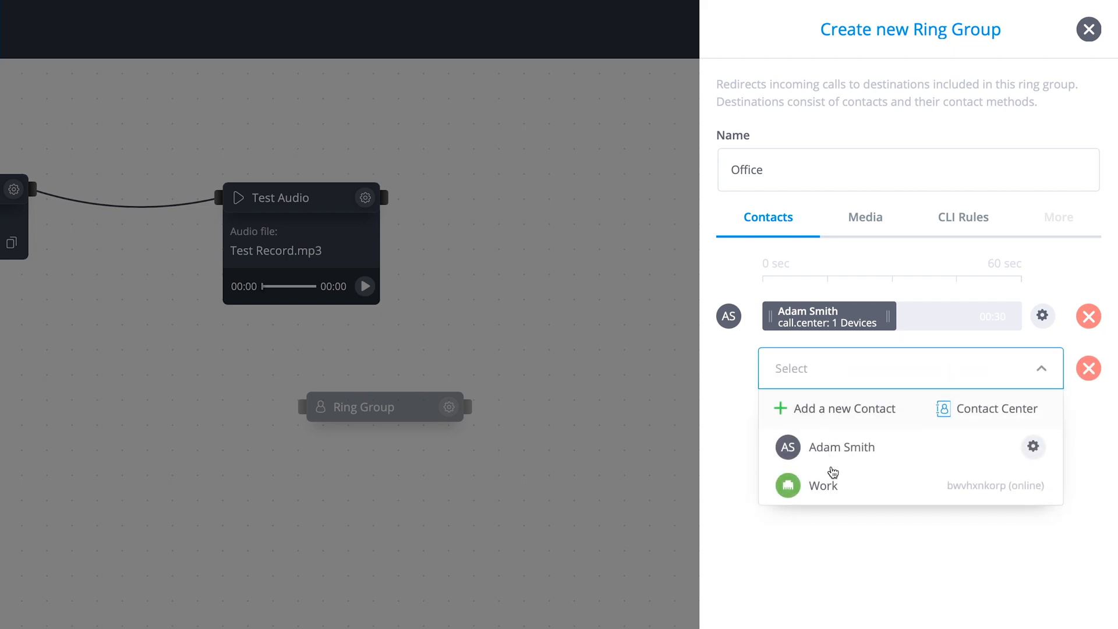
{"action": "left_click", "coordinate": [823, 485]}
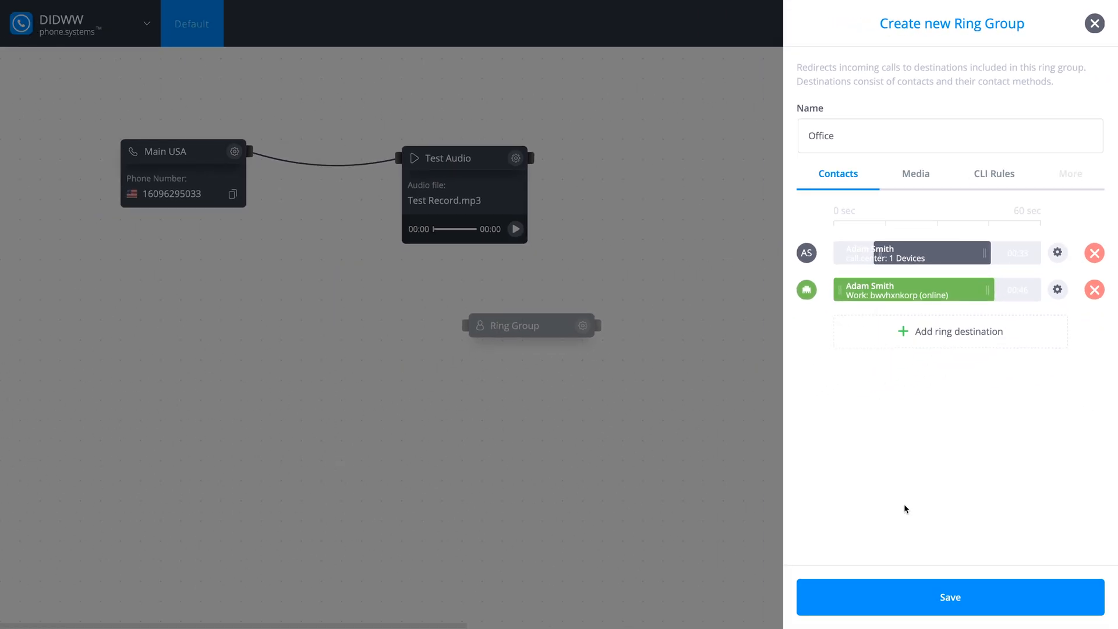
{"action": "left_click", "coordinate": [949, 597]}
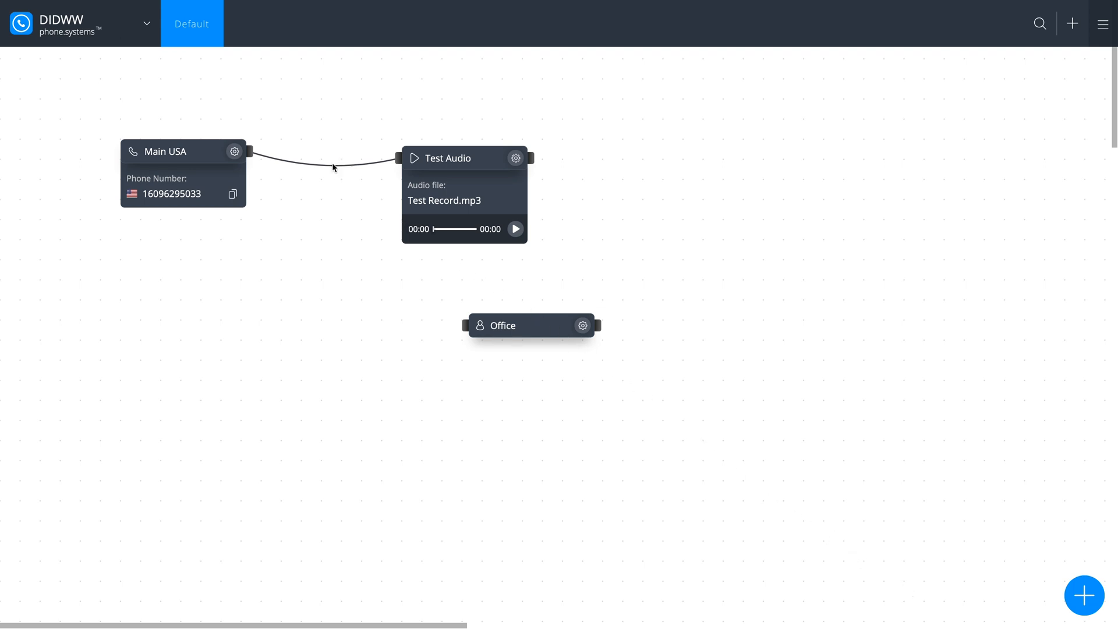
- Delete the Main USA–Test Audio link, route Main USA to Office, and expand Office
{"action": "left_click", "coordinate": [332, 165]}
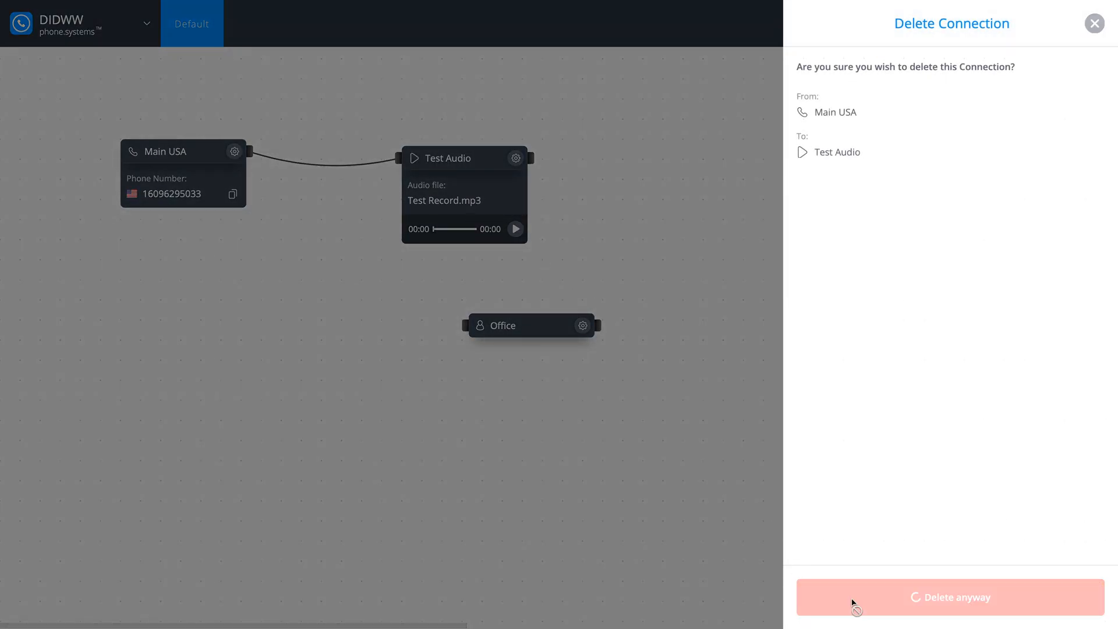
{"action": "left_click", "coordinate": [949, 597]}
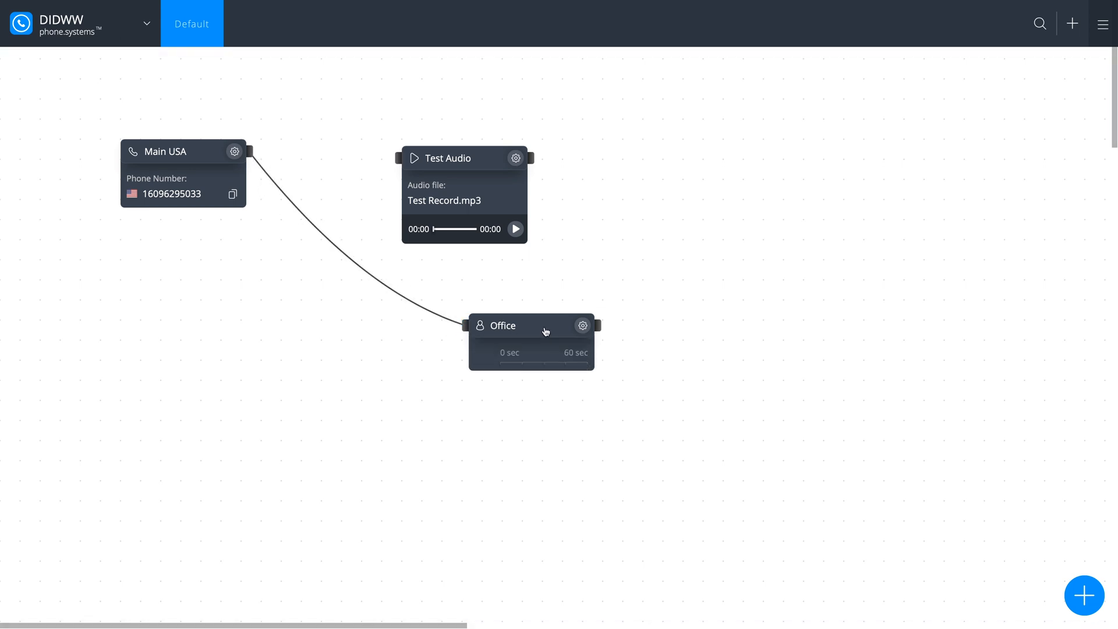
{"action": "left_click", "coordinate": [530, 325]}
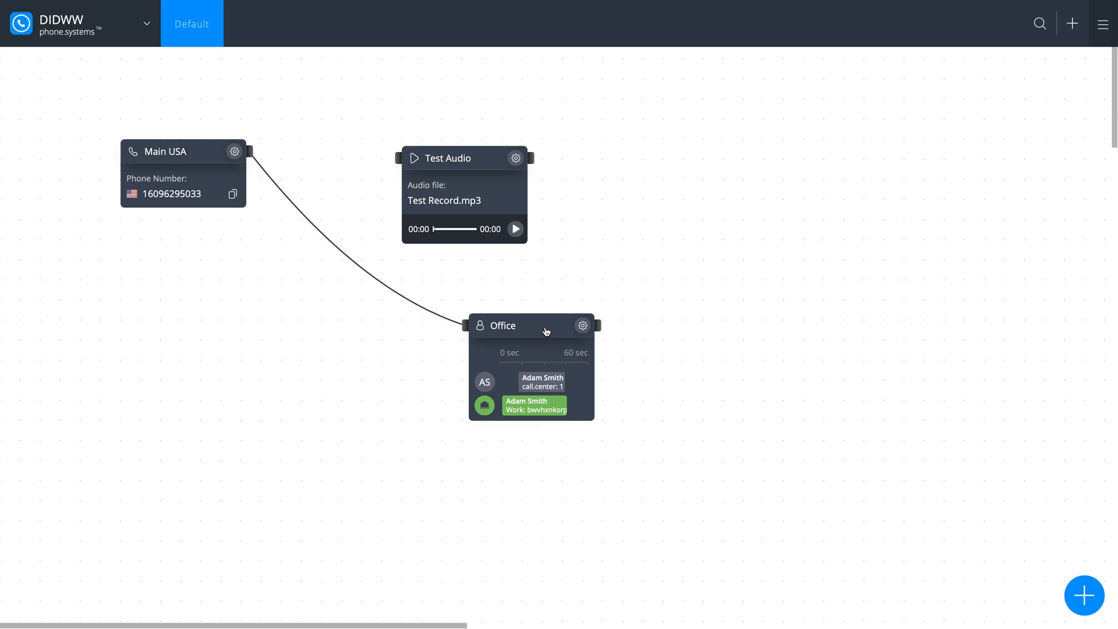
{"action": "mouse_move", "coordinate": [710, 237]}
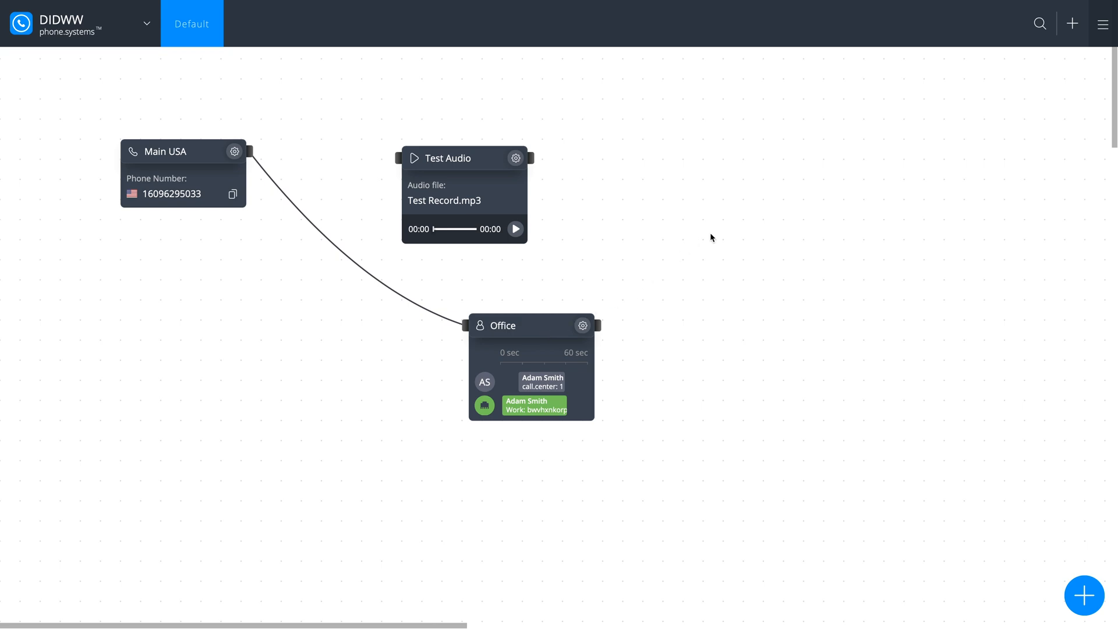
{"action": "left_click", "coordinate": [1102, 23]}
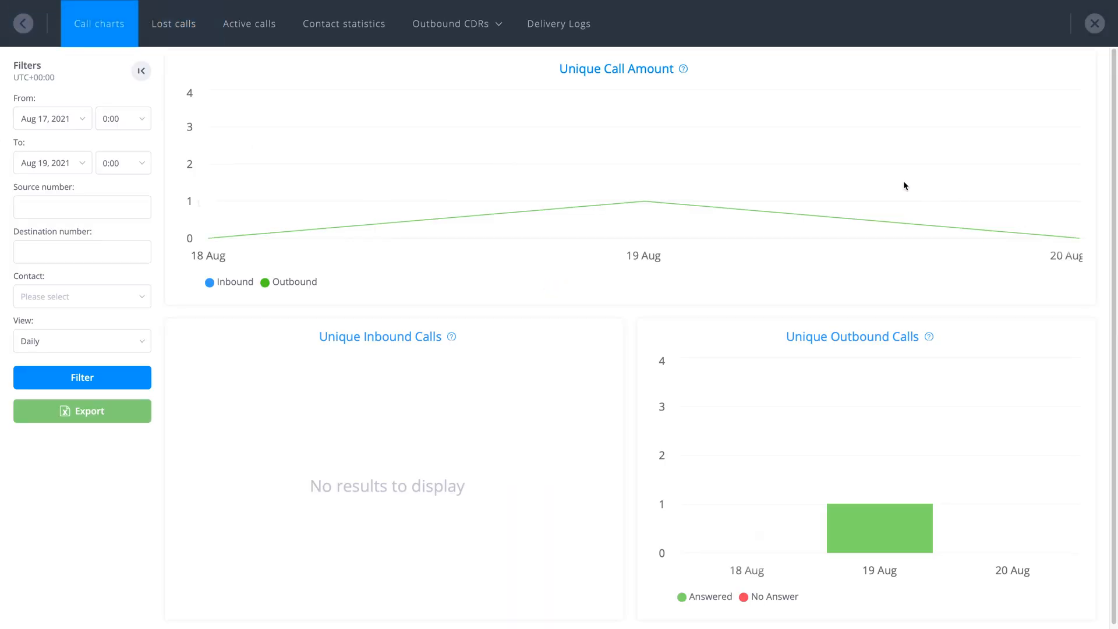
{"action": "left_click", "coordinate": [451, 24]}
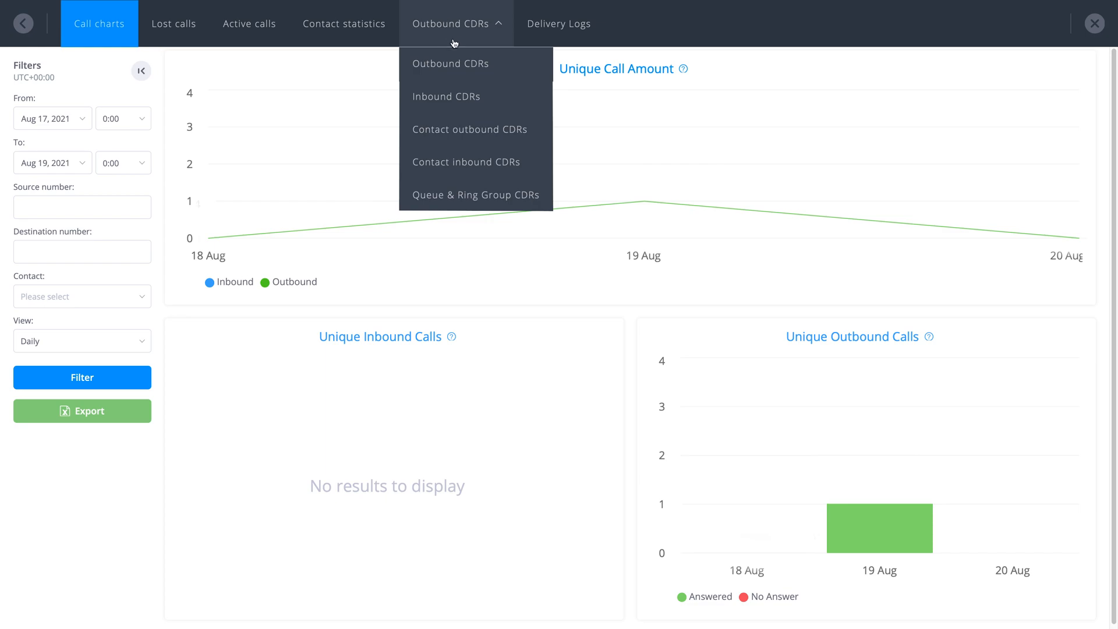
{"action": "left_click", "coordinate": [450, 63]}
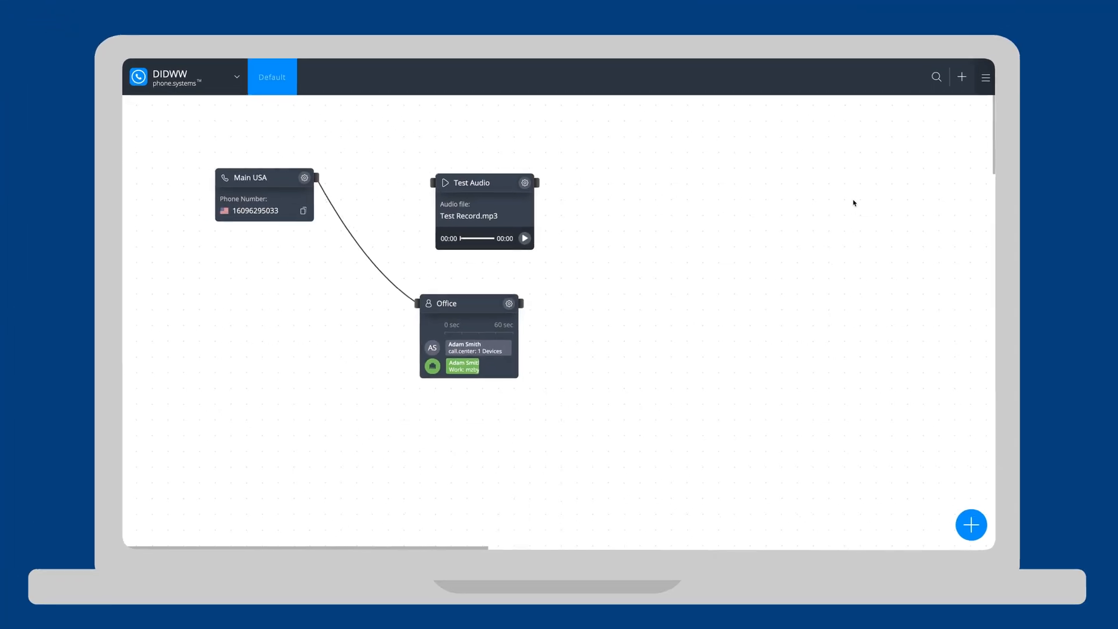
- Open the User Guide from the settings overview
{"action": "left_click", "coordinate": [986, 77]}
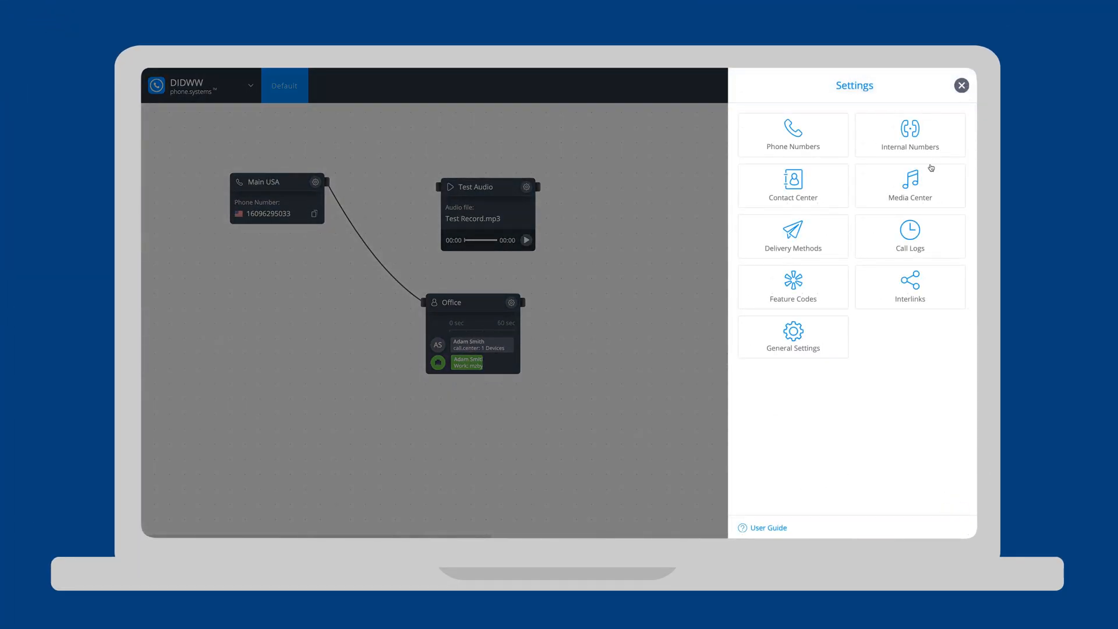
{"action": "left_click", "coordinate": [766, 528]}
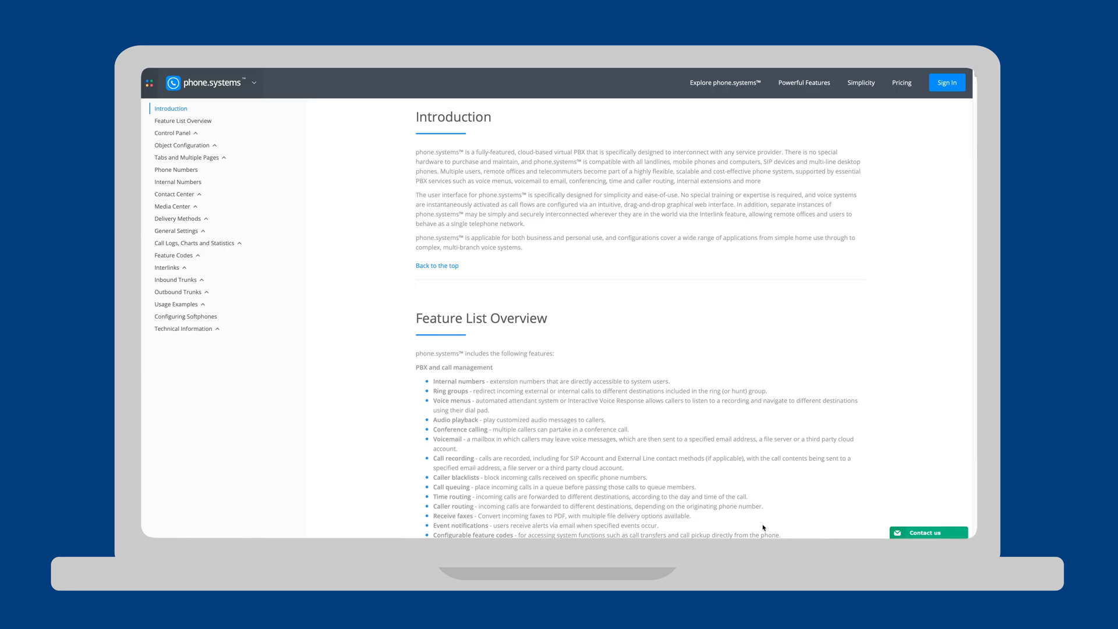